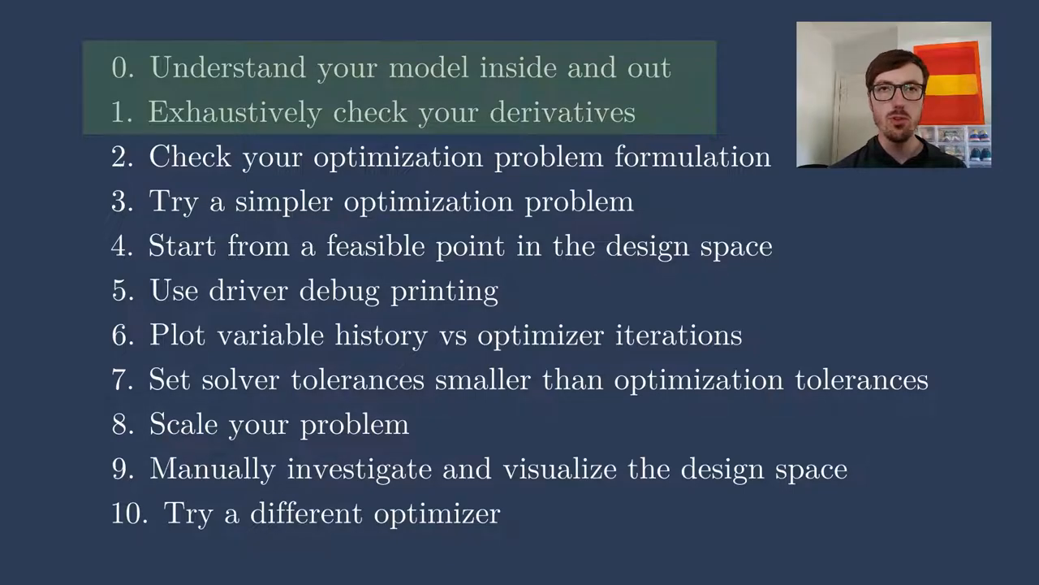
# - Switch from the slideshow to the browser showing the Debugging your optimizations page
pyautogui.press('alt+tab')
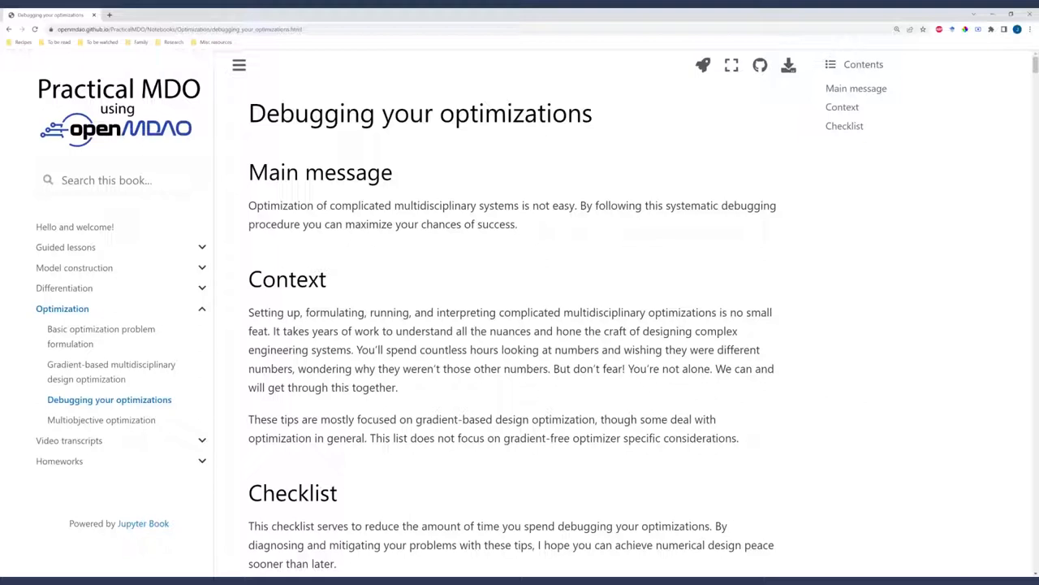
# - Highlight 'gradient' in the Context paragraph and move down to section 0, Understand your model inside and out
pyautogui.doubleClick(435, 419)
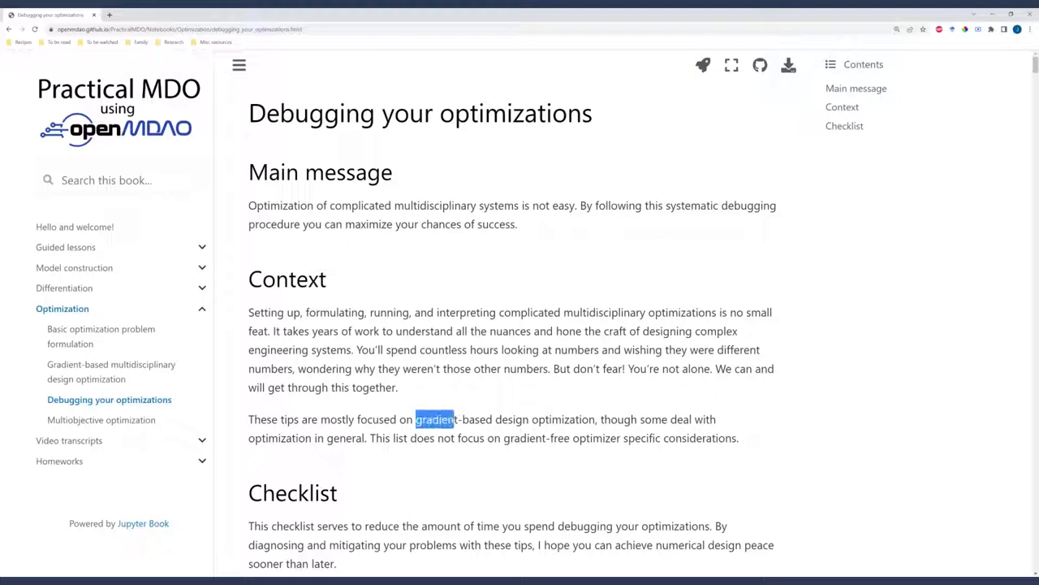
pyautogui.moveTo(416, 420); pyautogui.dragTo(601, 419)
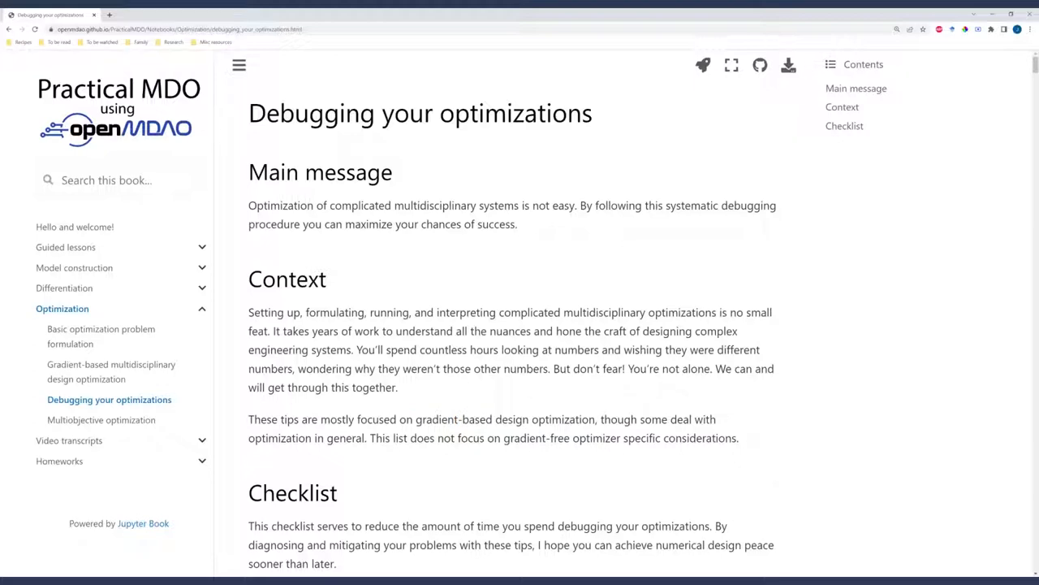
pyautogui.scroll(-3)
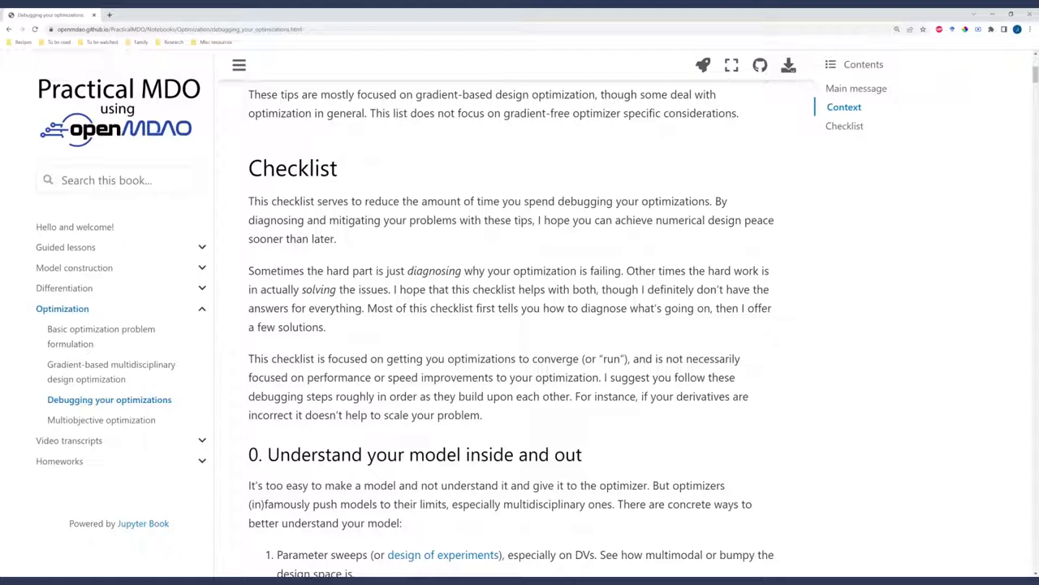
pyautogui.doubleClick(318, 289)
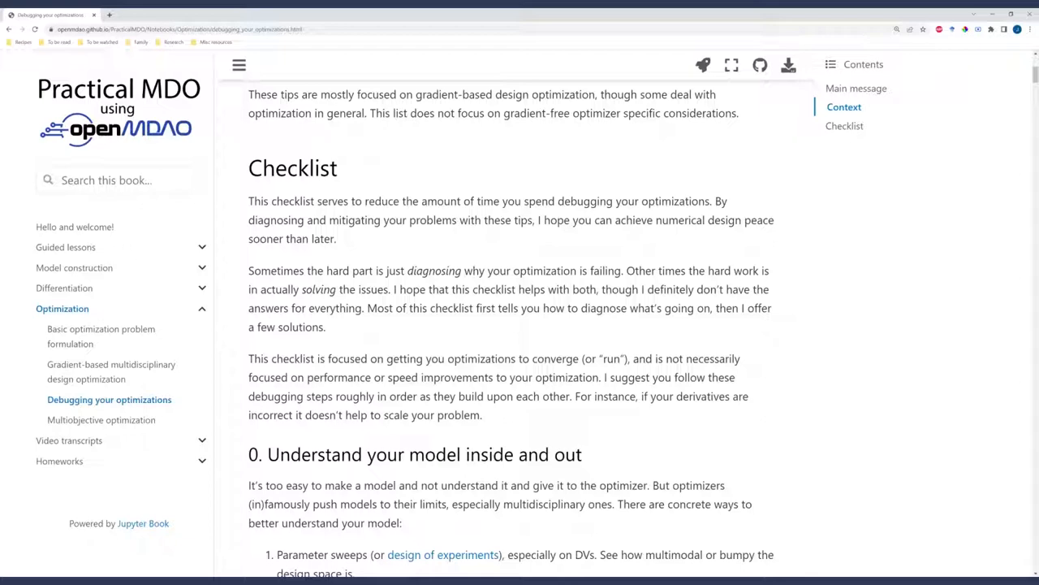
pyautogui.scroll(-3)
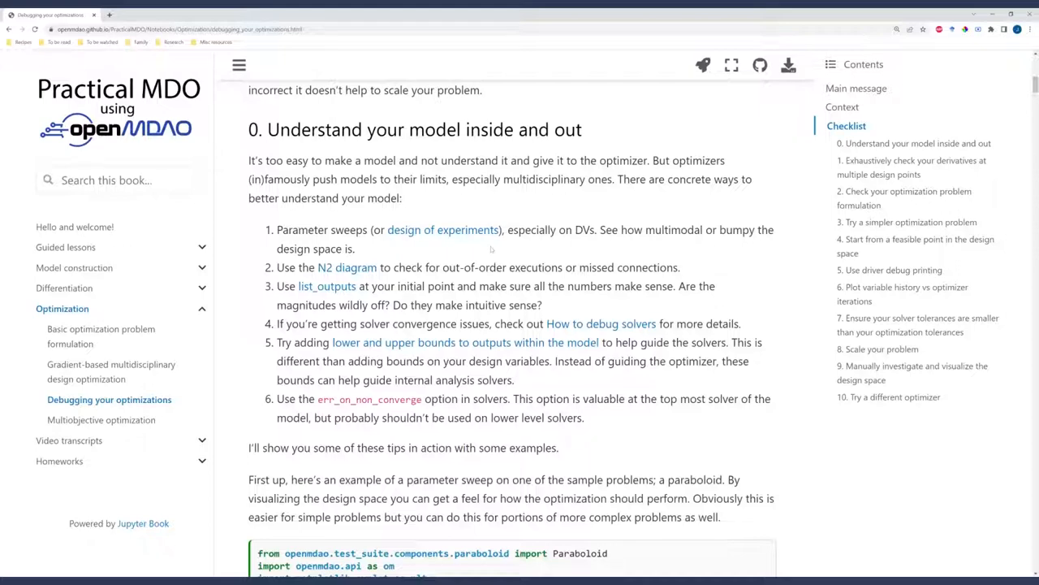
pyautogui.scroll(-3)
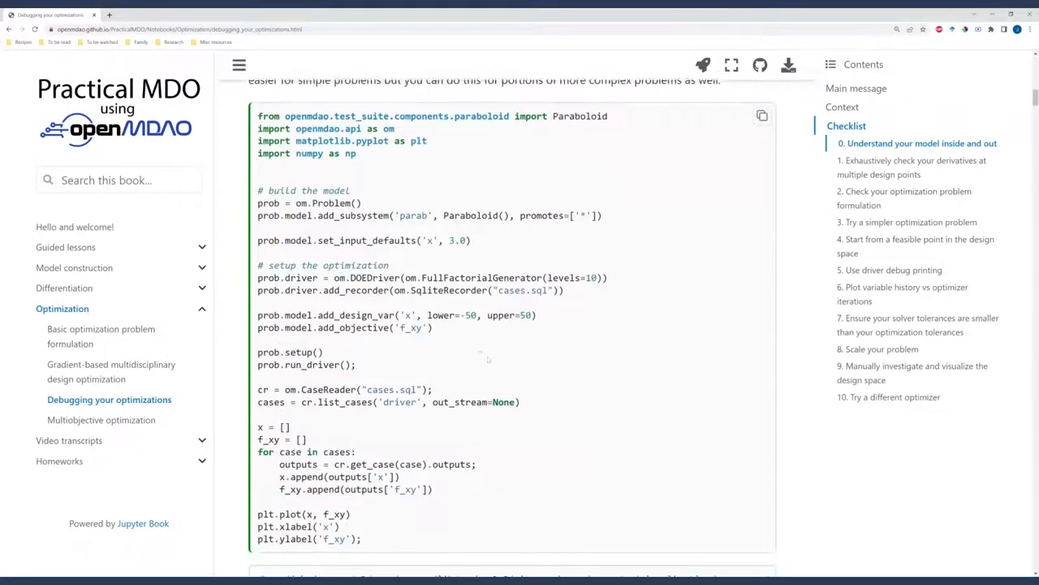
pyautogui.scroll(-3)
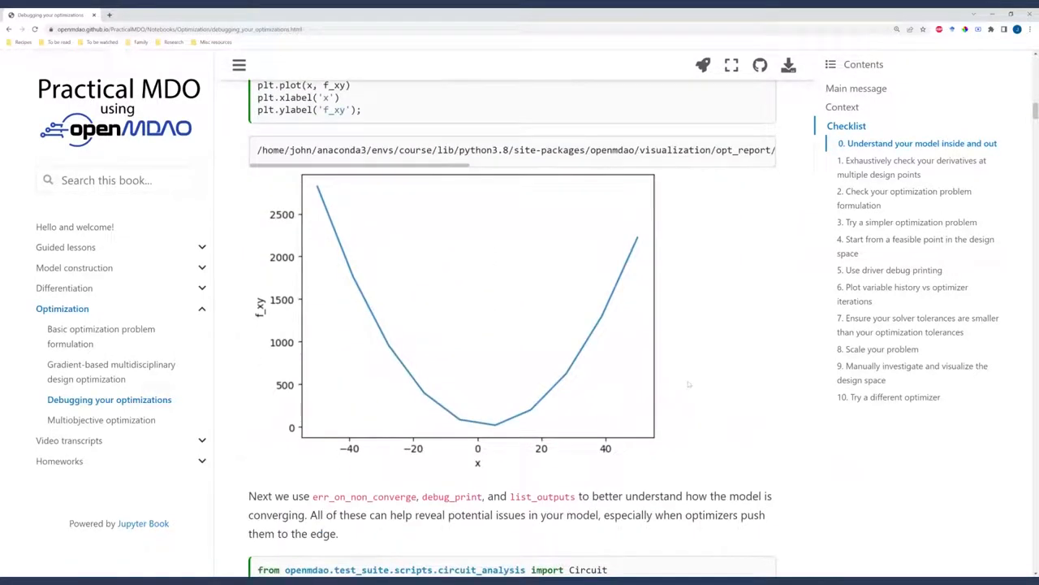
pyautogui.moveTo(688, 383)
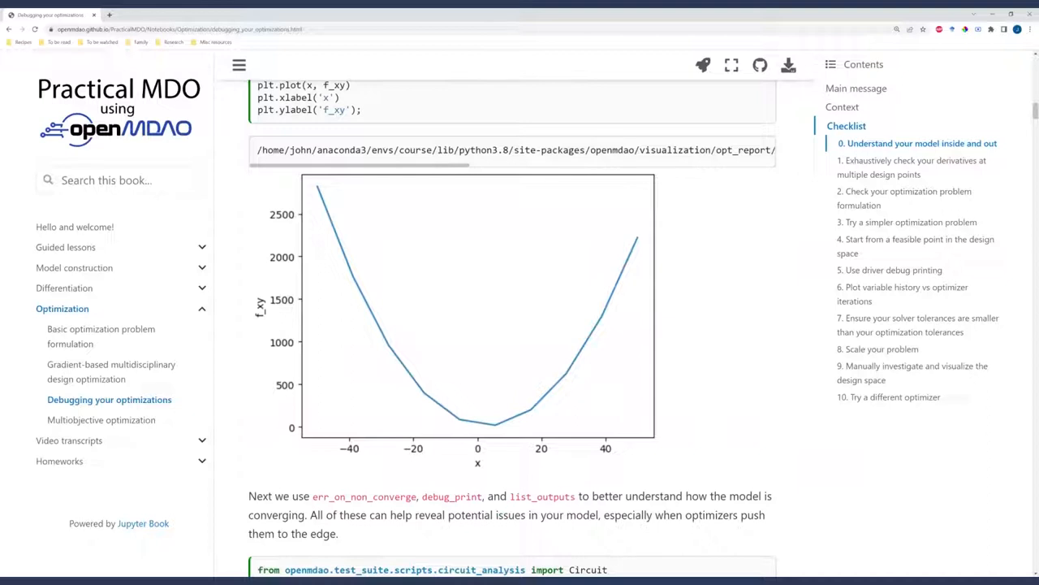
pyautogui.moveTo(325, 458)
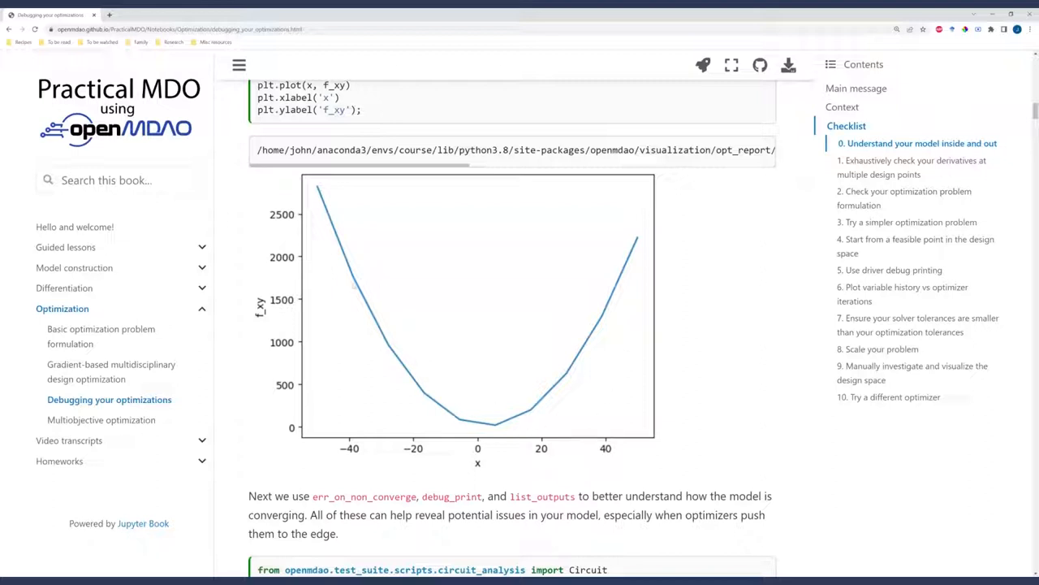
pyautogui.moveTo(412, 332)
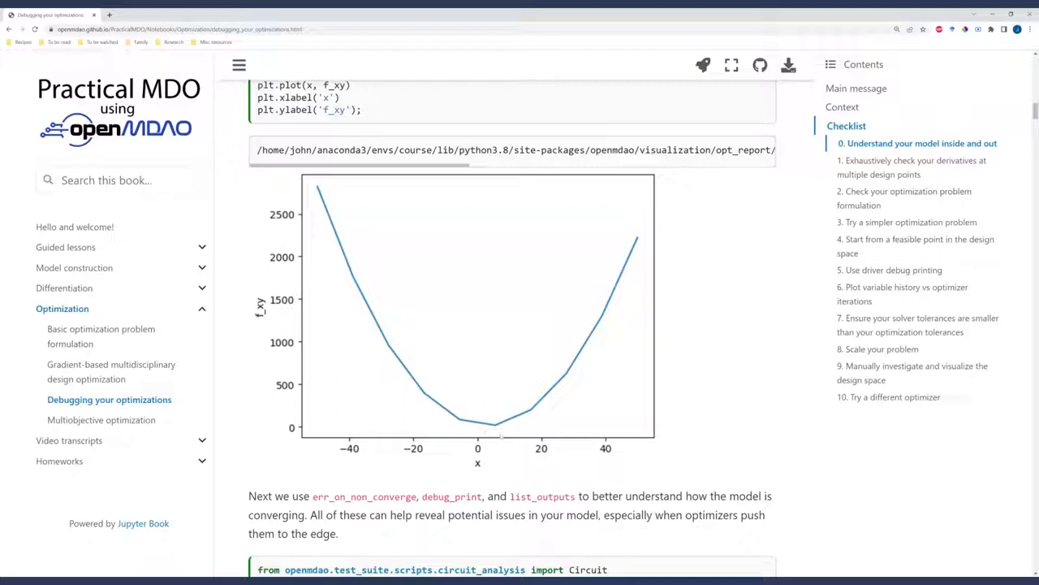
pyautogui.moveTo(510, 468)
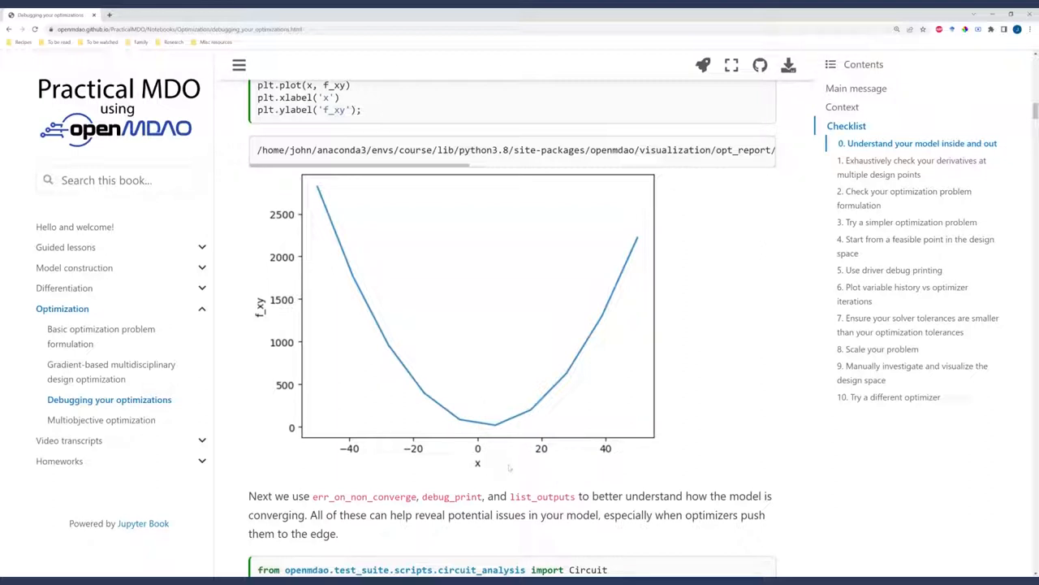
pyautogui.moveTo(510, 468)
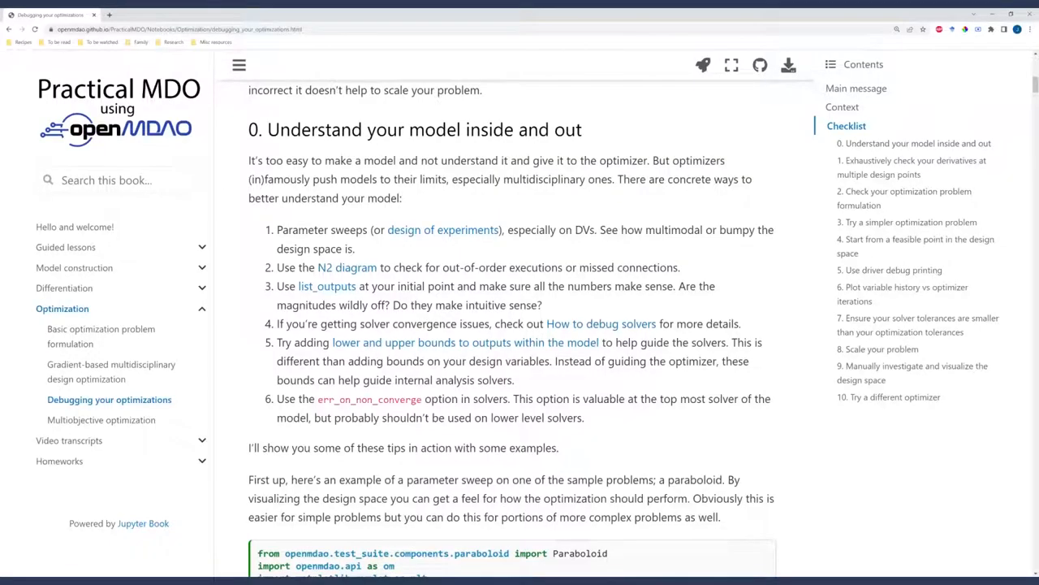
# - Open the N2 diagram link as a new tab and look over the N2 Model Visualizations page
pyautogui.click(347, 267)
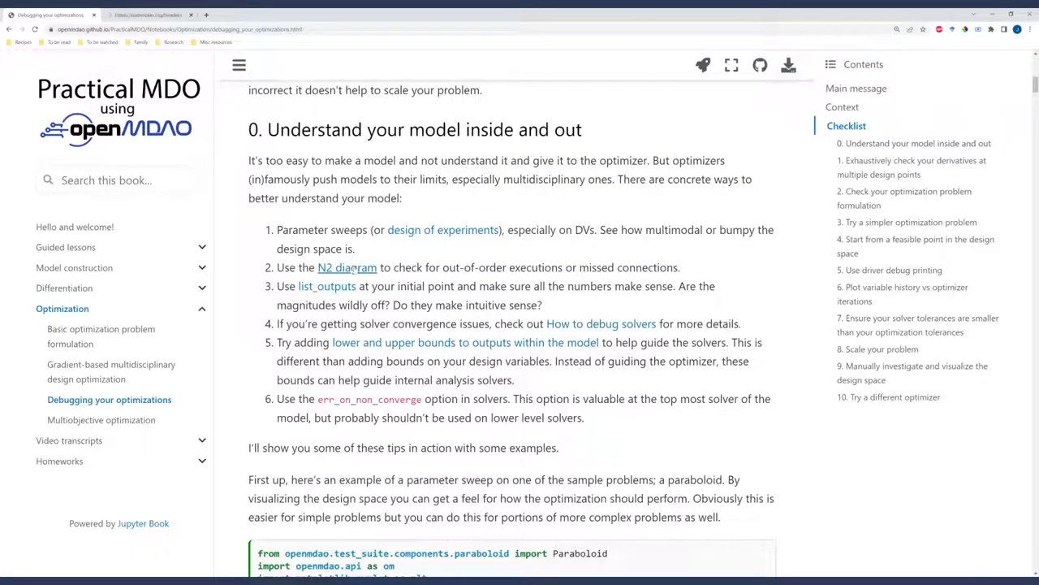
pyautogui.click(348, 266)
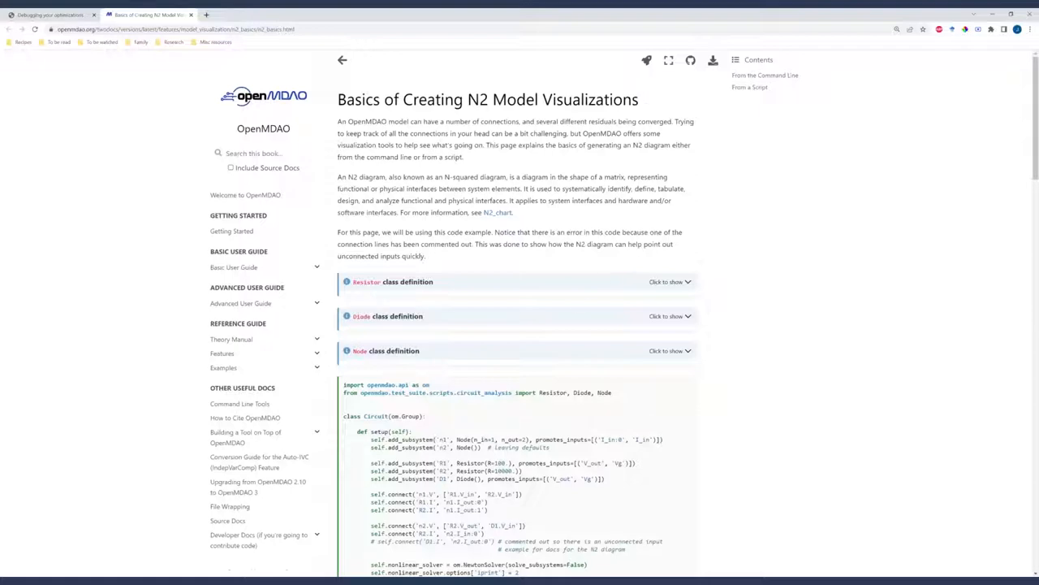
pyautogui.scroll(-3)
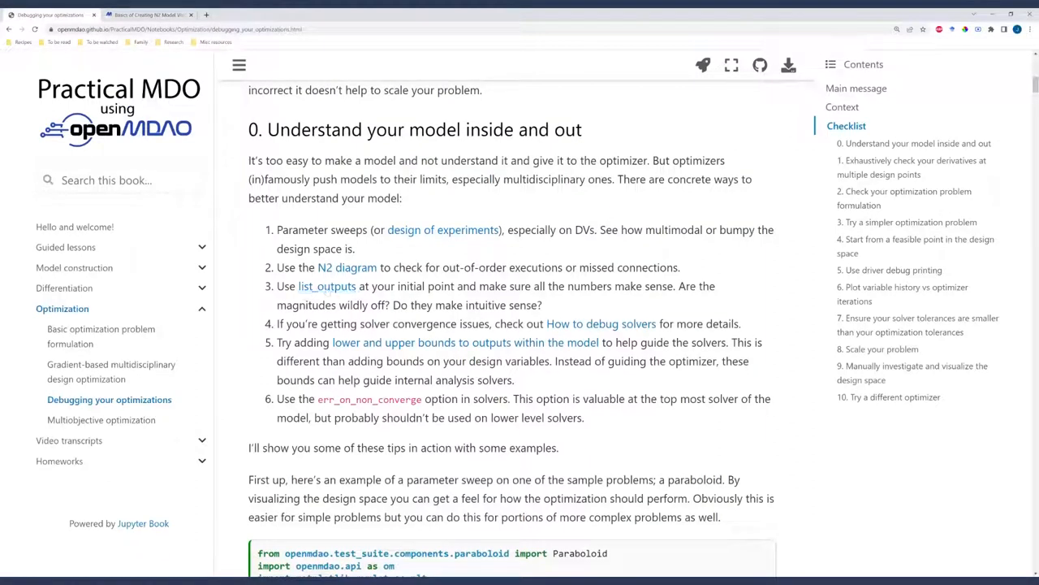
pyautogui.moveTo(592, 304)
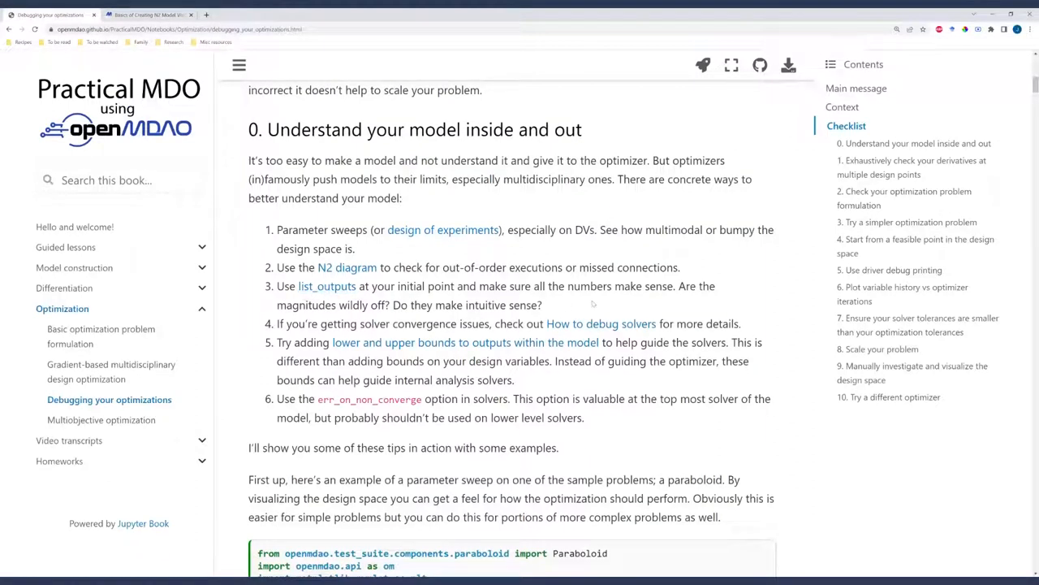
pyautogui.moveTo(593, 304)
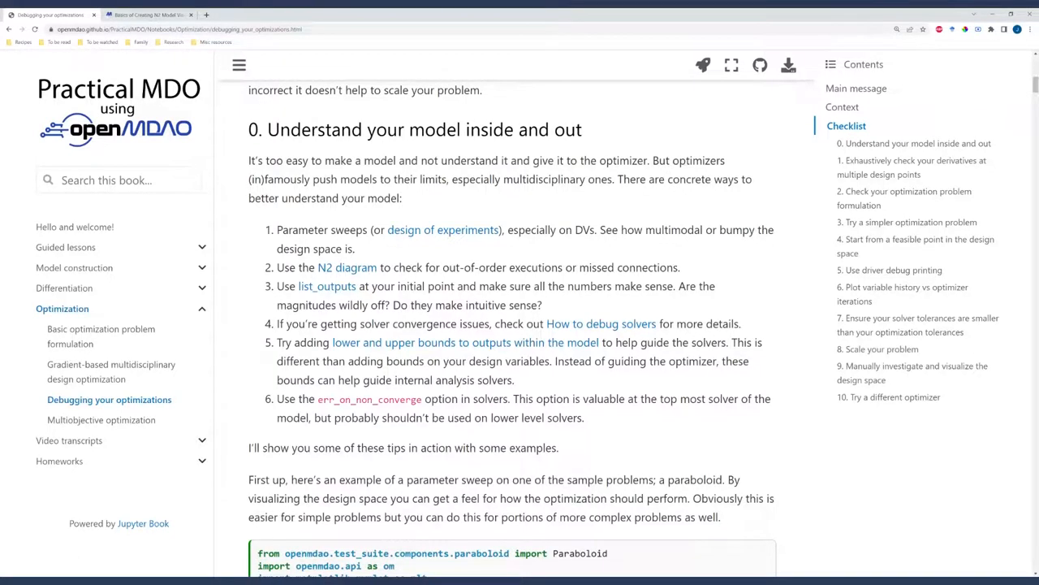
# - Review the circuit example's failed Newton solve and listed outputs, then return to section 0's tips
pyautogui.scroll(-3)
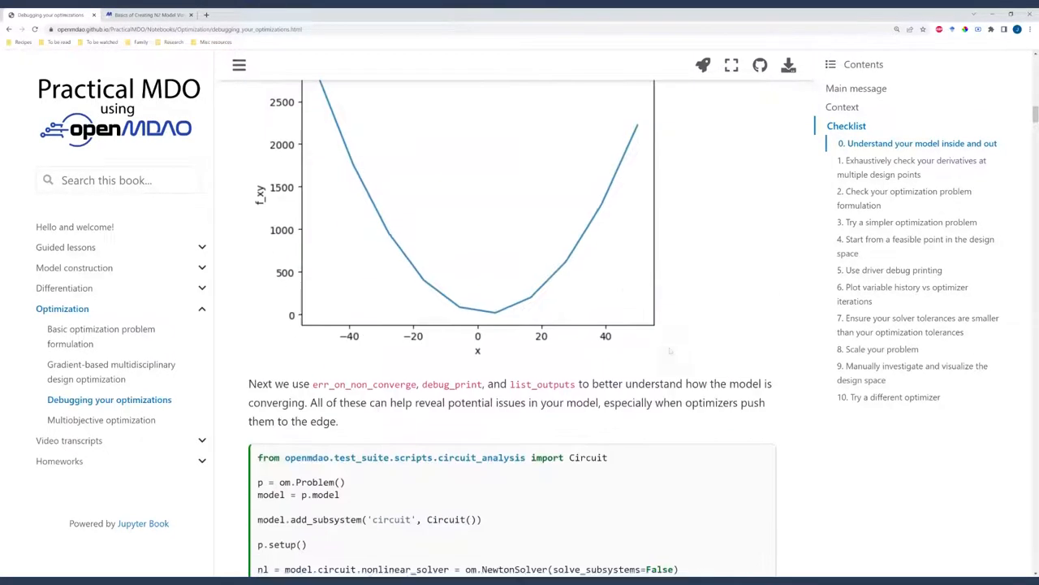
pyautogui.scroll(-3)
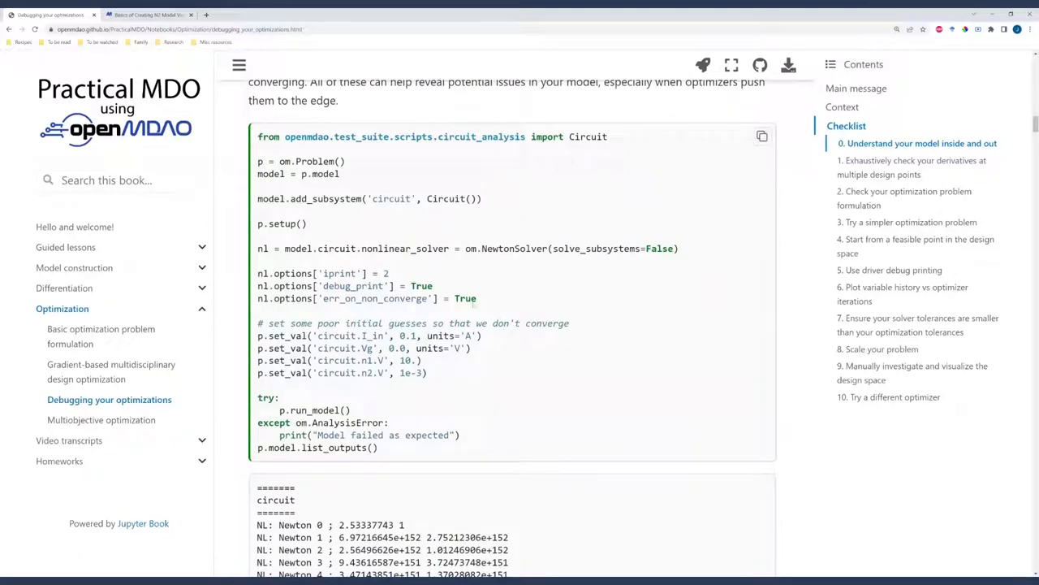
pyautogui.scroll(-3)
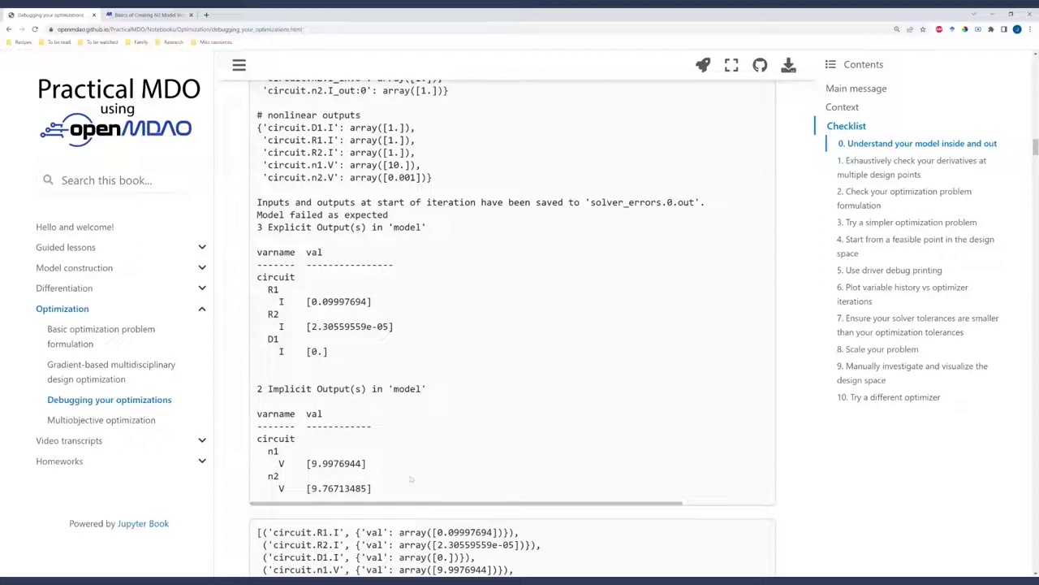
pyautogui.moveTo(469, 472)
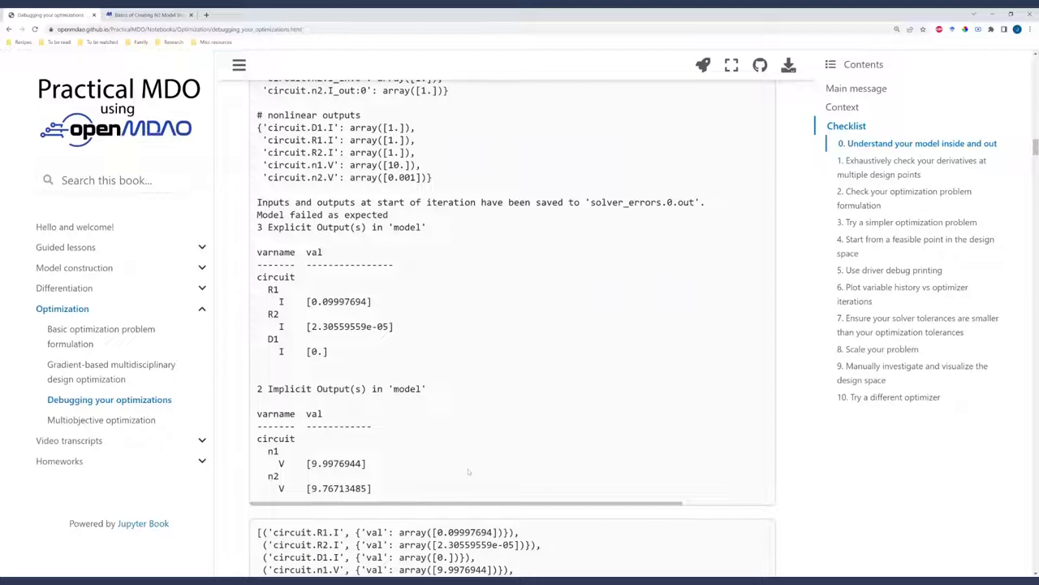
pyautogui.moveTo(468, 471)
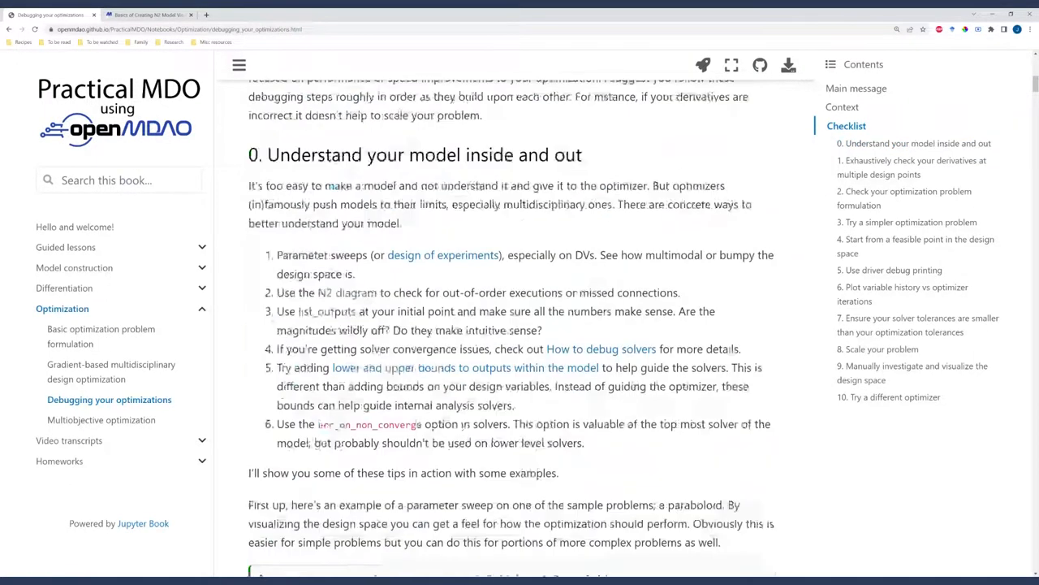
pyautogui.scroll(-3)
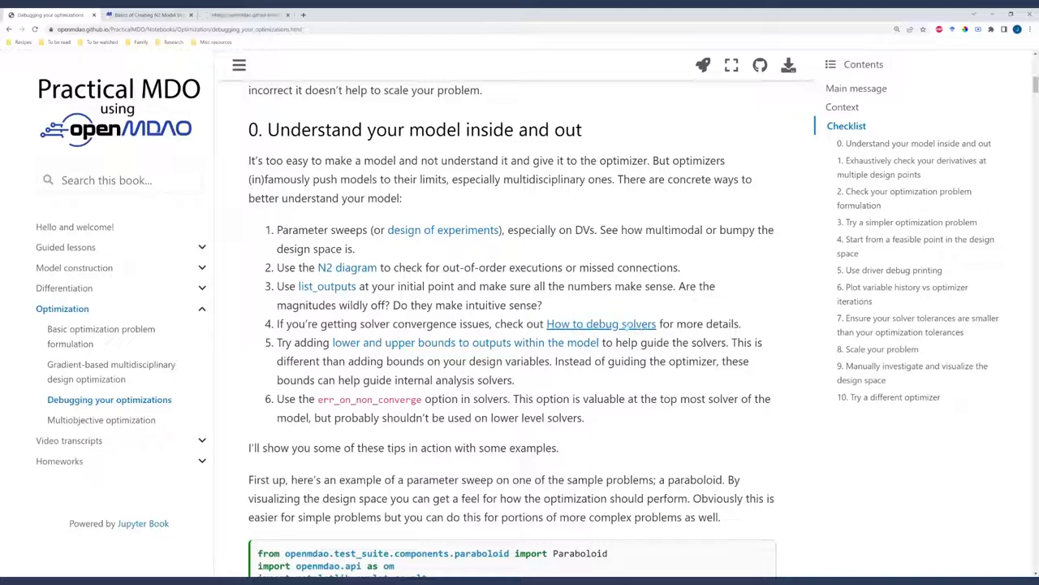
# - View the How to debug solvers lesson's solver types and convergence guidance, then switch tabs
pyautogui.click(601, 323)
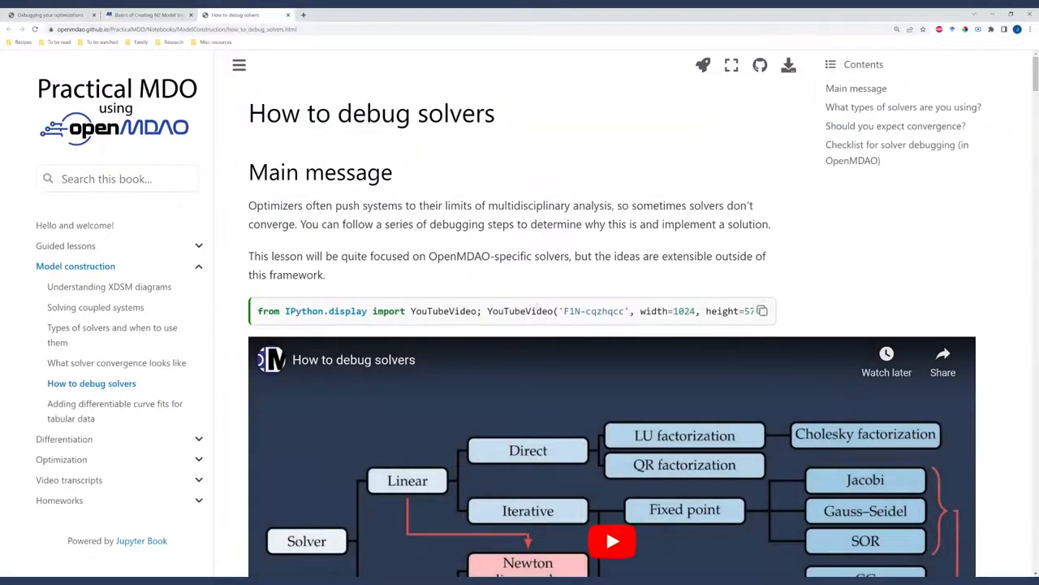
pyautogui.scroll(-3)
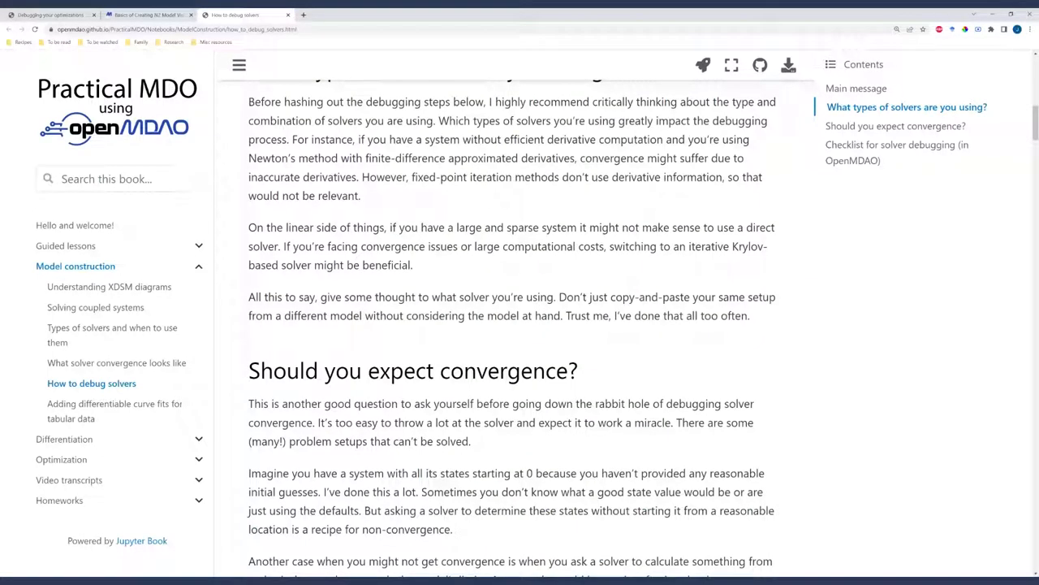
pyautogui.click(49, 14)
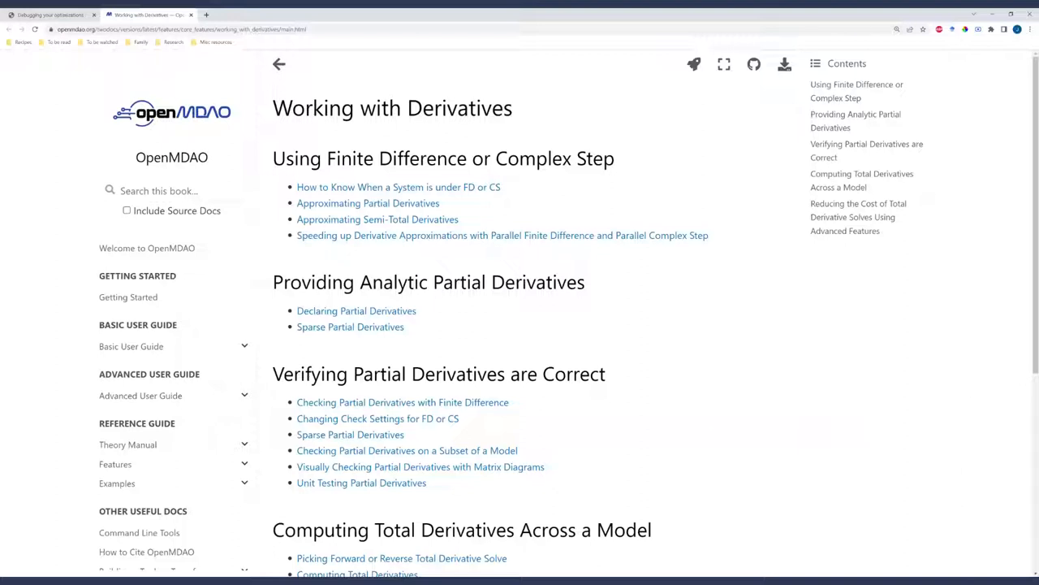
pyautogui.moveTo(578, 414)
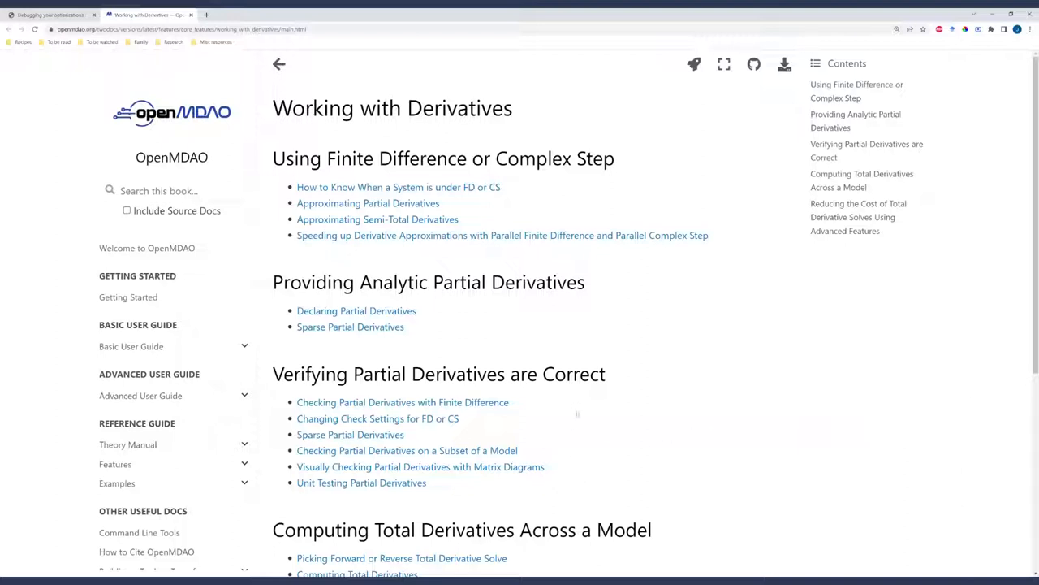
pyautogui.moveTo(581, 438)
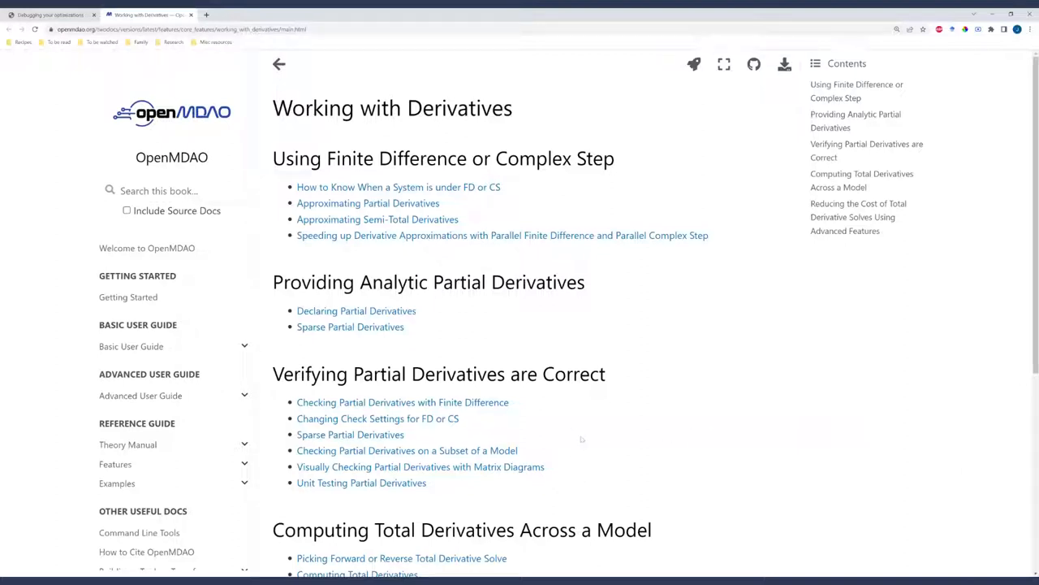
# - View the Verifying Partial and Computing Total Derivatives link lists, then highlight checklist item 1's design-point advice
pyautogui.scroll(-3)
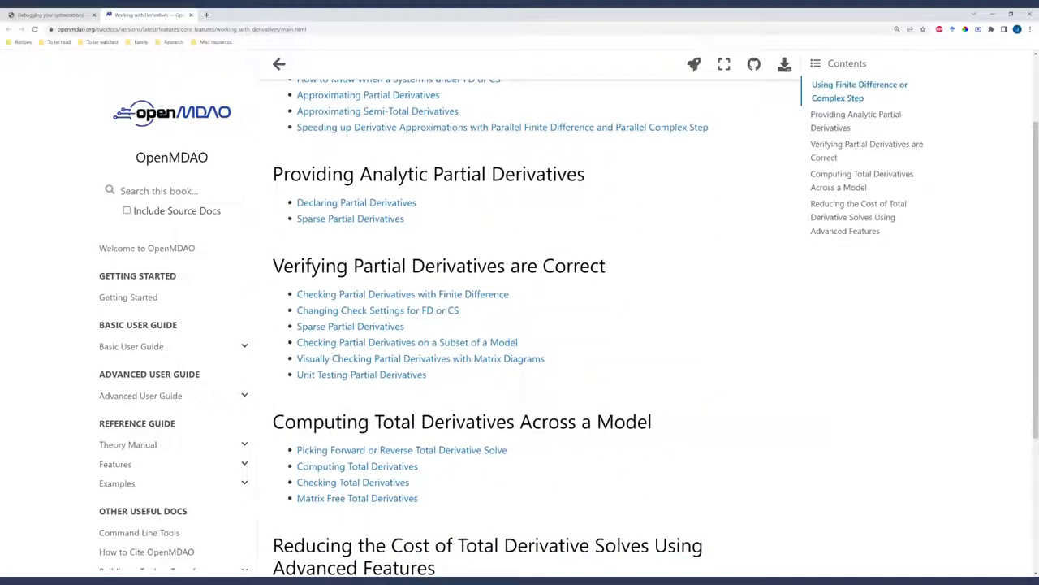
pyautogui.moveTo(477, 403)
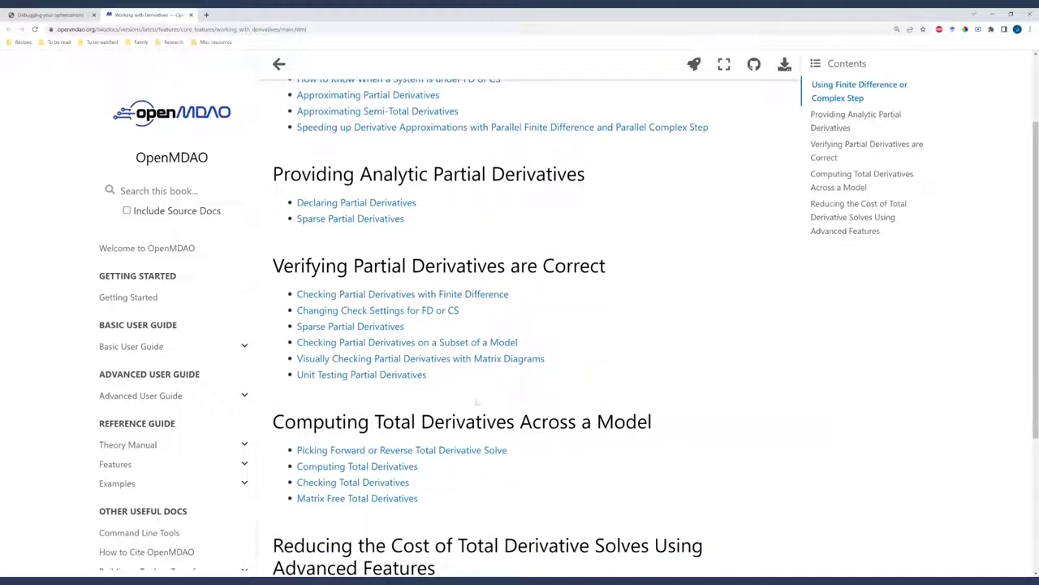
pyautogui.moveTo(585, 302)
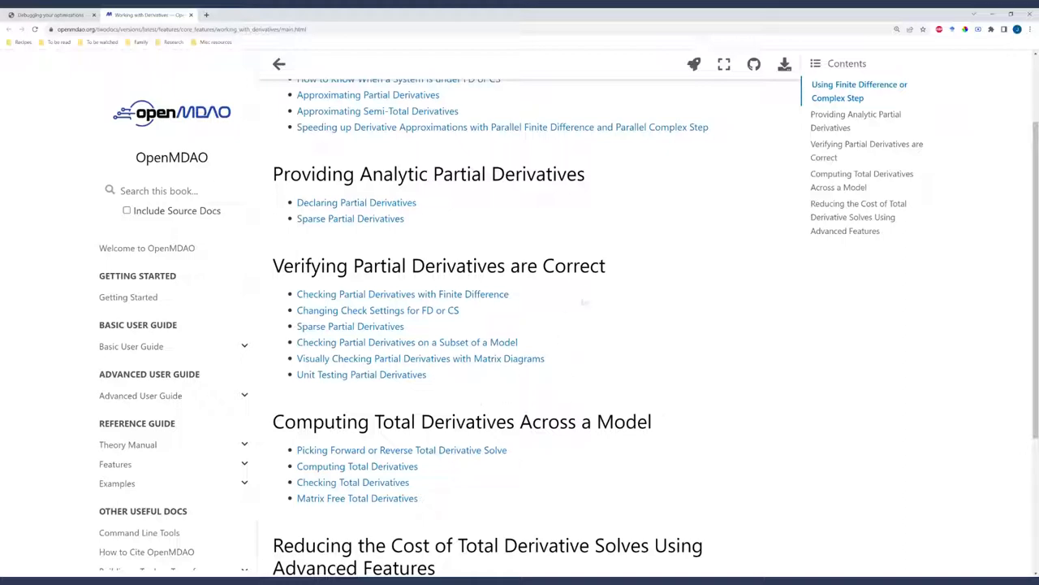
pyautogui.click(49, 15)
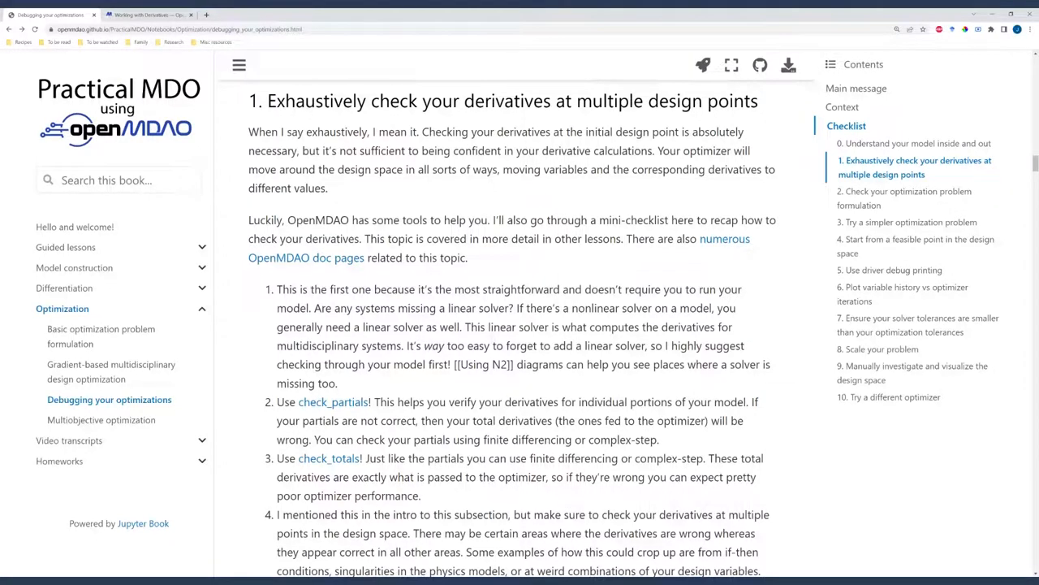
pyautogui.moveTo(490, 326); pyautogui.dragTo(695, 326)
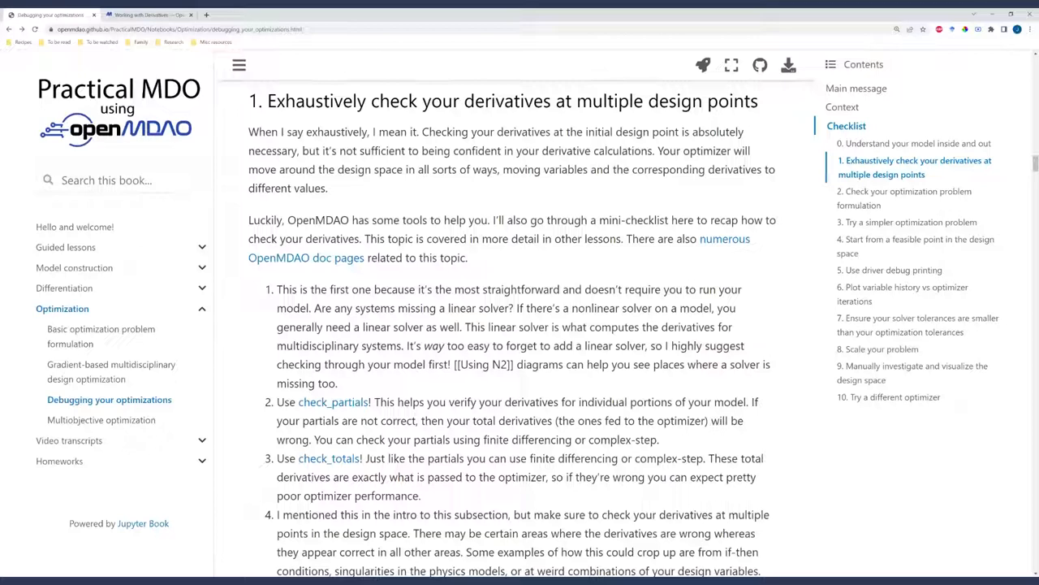
pyautogui.scroll(-3)
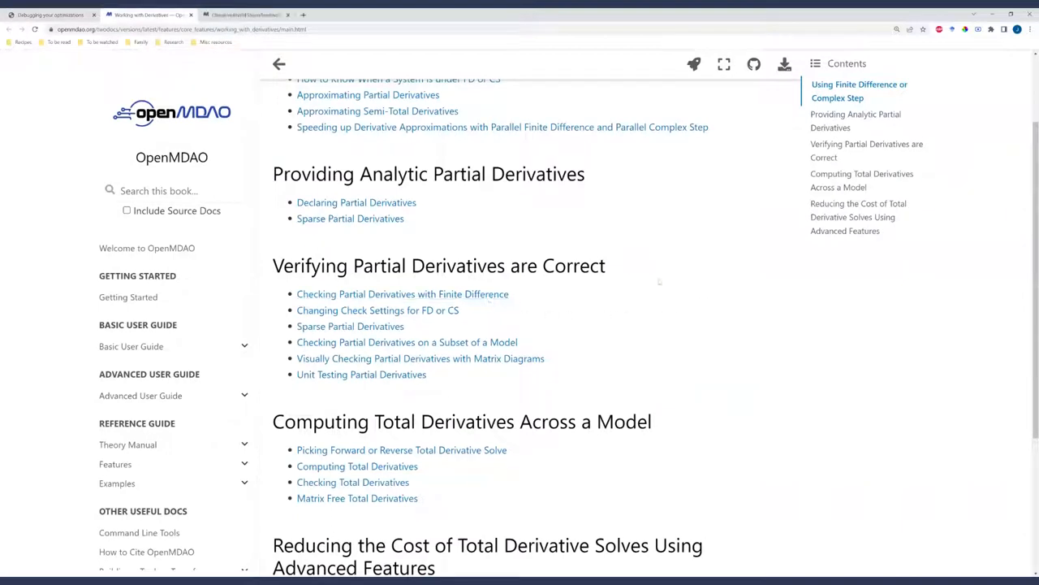
# - Open Checking Partial Derivatives with Finite Difference in a new tab and reach its Basic Usage example
pyautogui.click(403, 292)
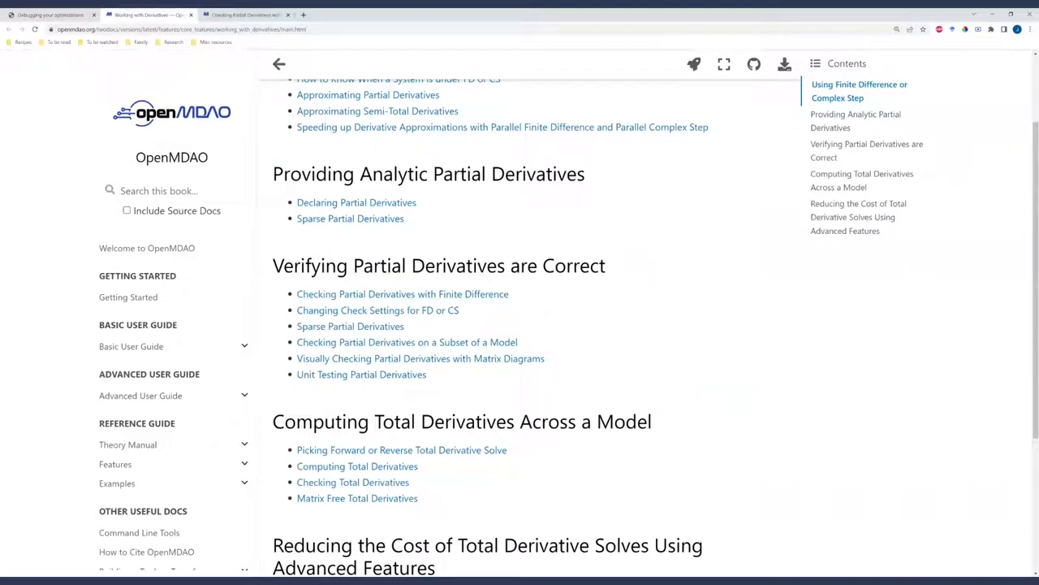
pyautogui.click(403, 292)
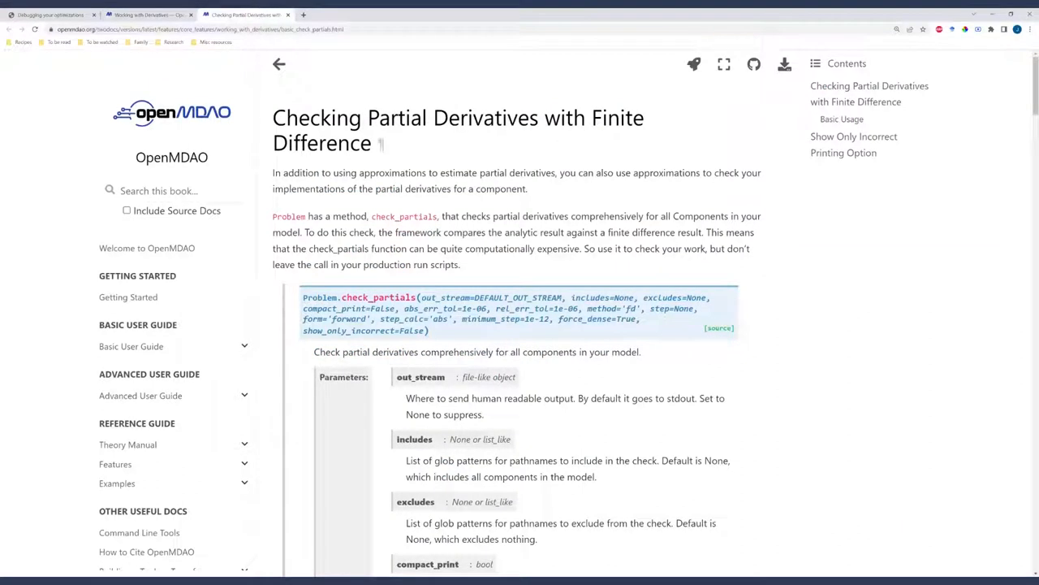
pyautogui.moveTo(856, 431)
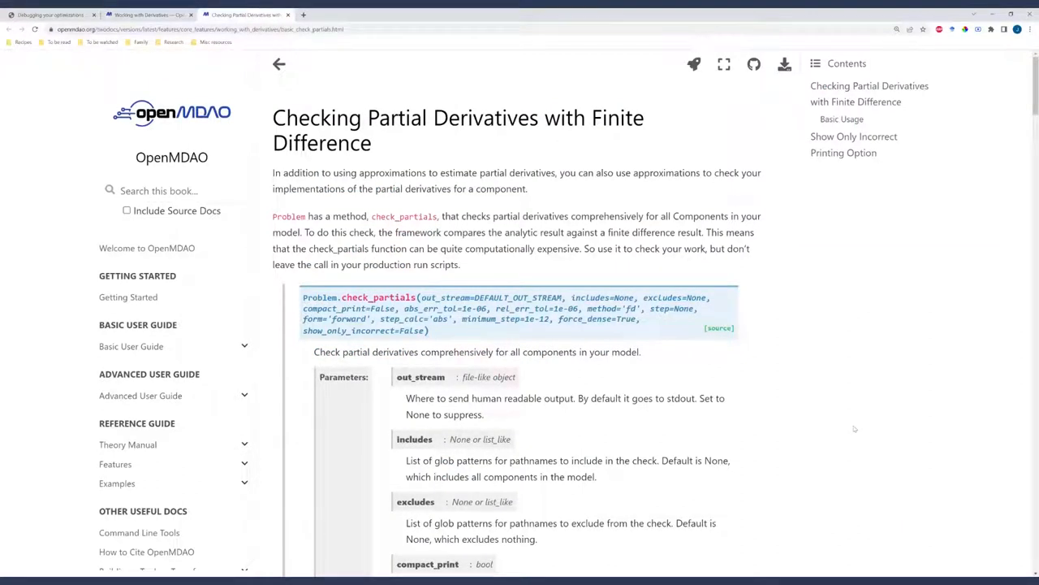
pyautogui.moveTo(851, 426)
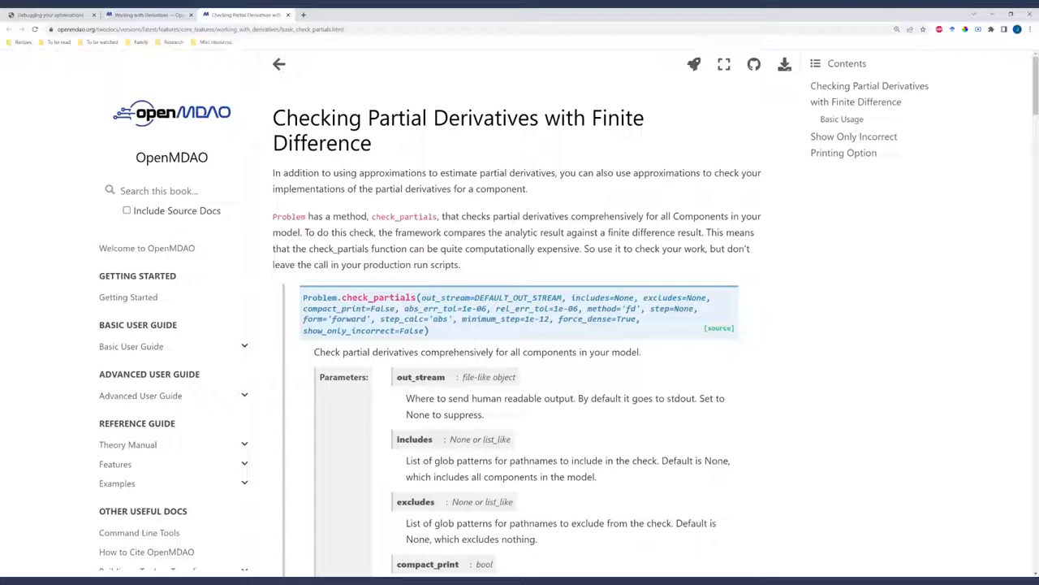
pyautogui.moveTo(861, 468)
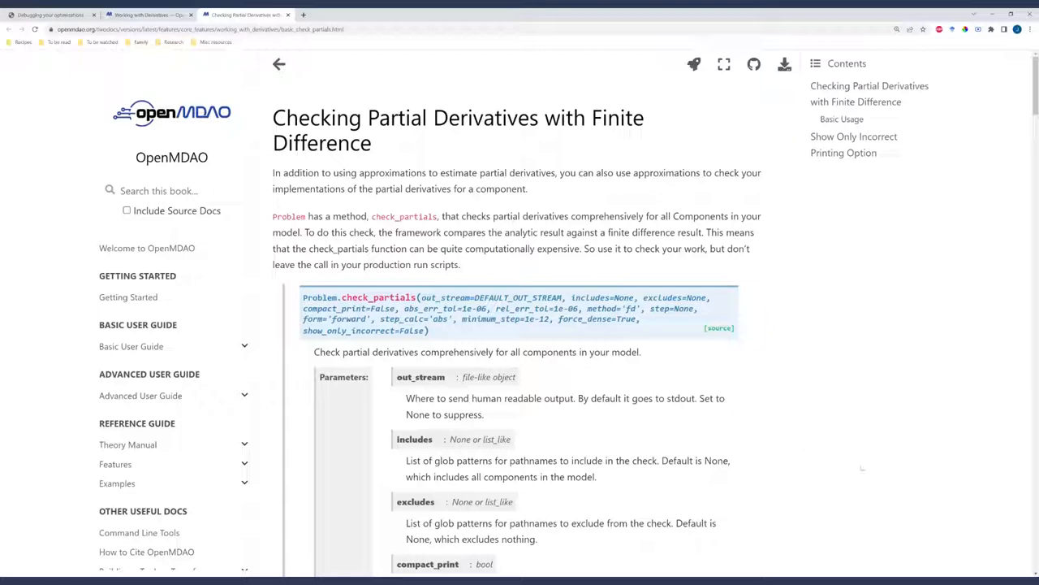
pyautogui.scroll(-3)
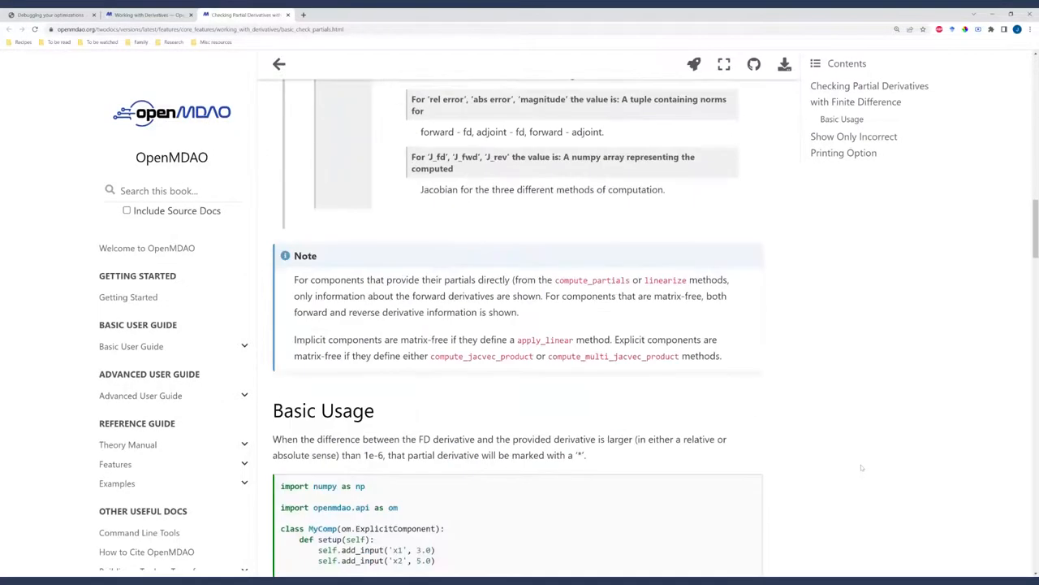
pyautogui.scroll(-3)
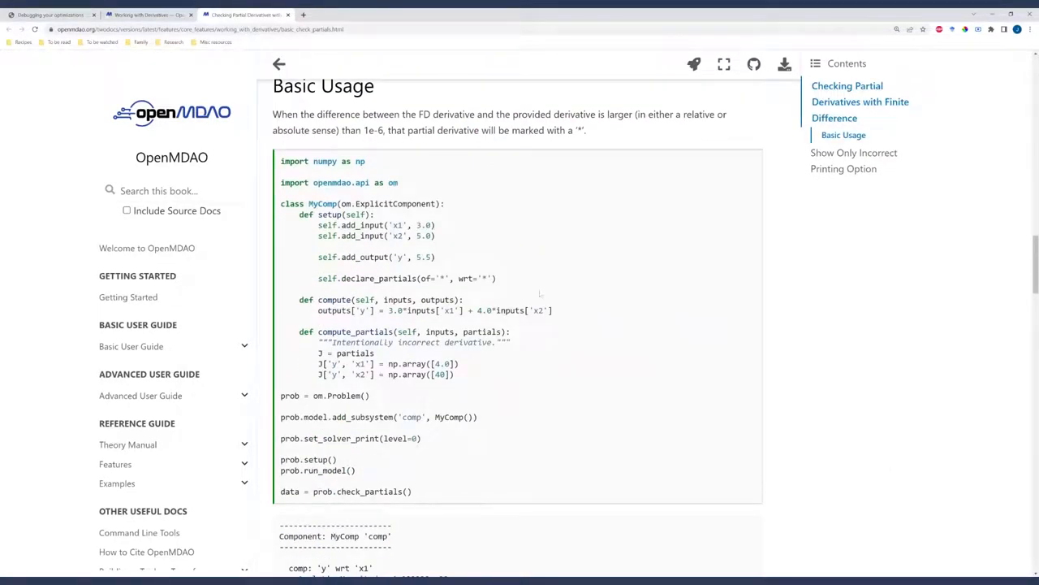
pyautogui.moveTo(477, 229)
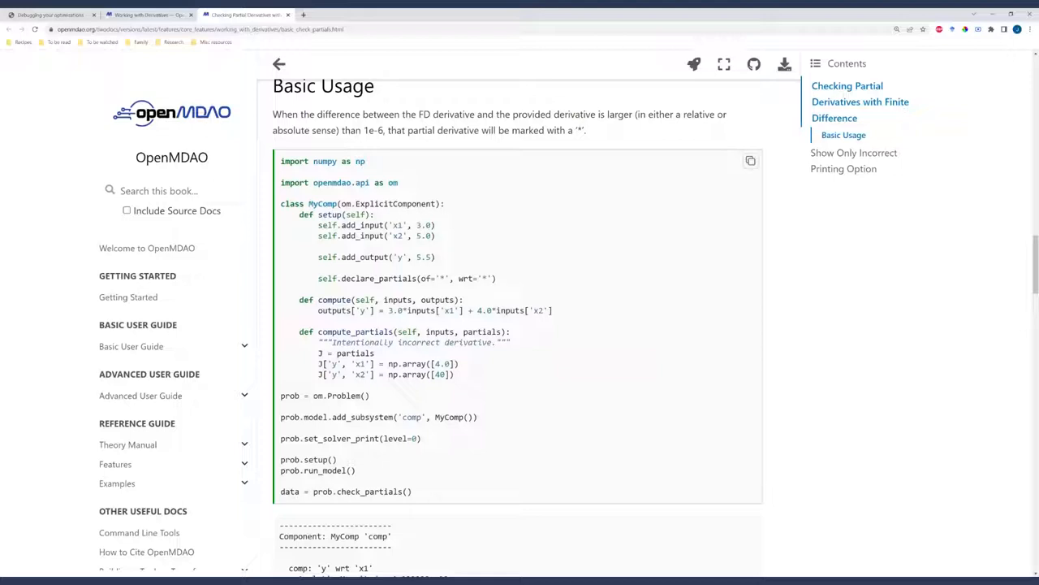
# - Review the printed check_partials output and the compact-print example
pyautogui.scroll(-3)
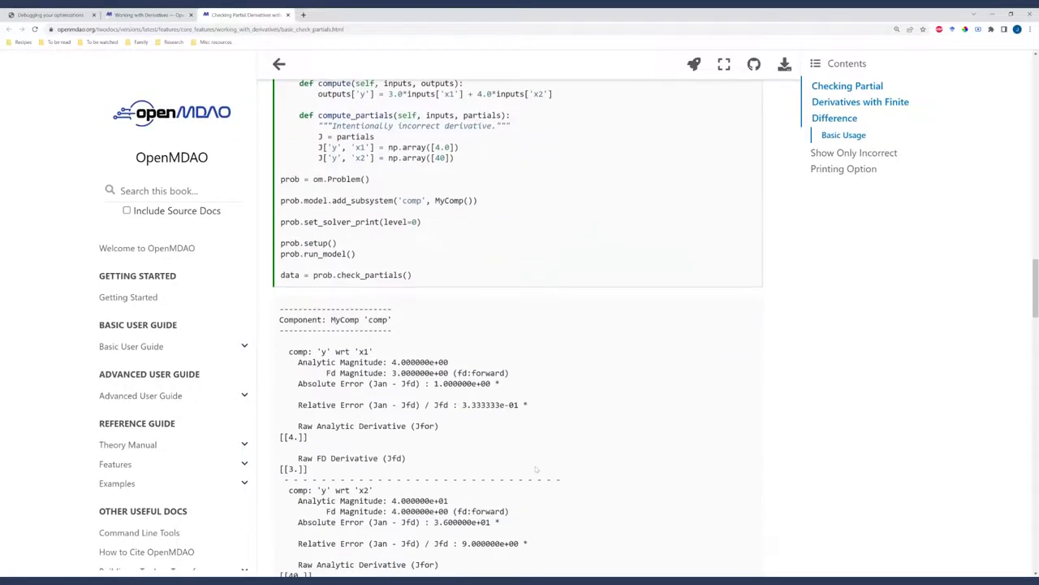
pyautogui.scroll(-3)
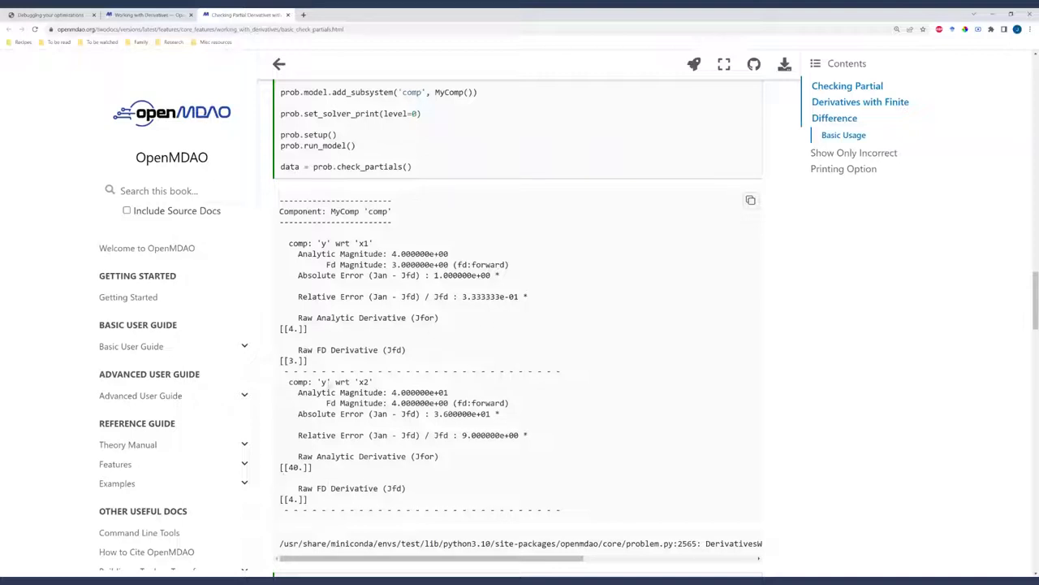
pyautogui.doubleClick(331, 243)
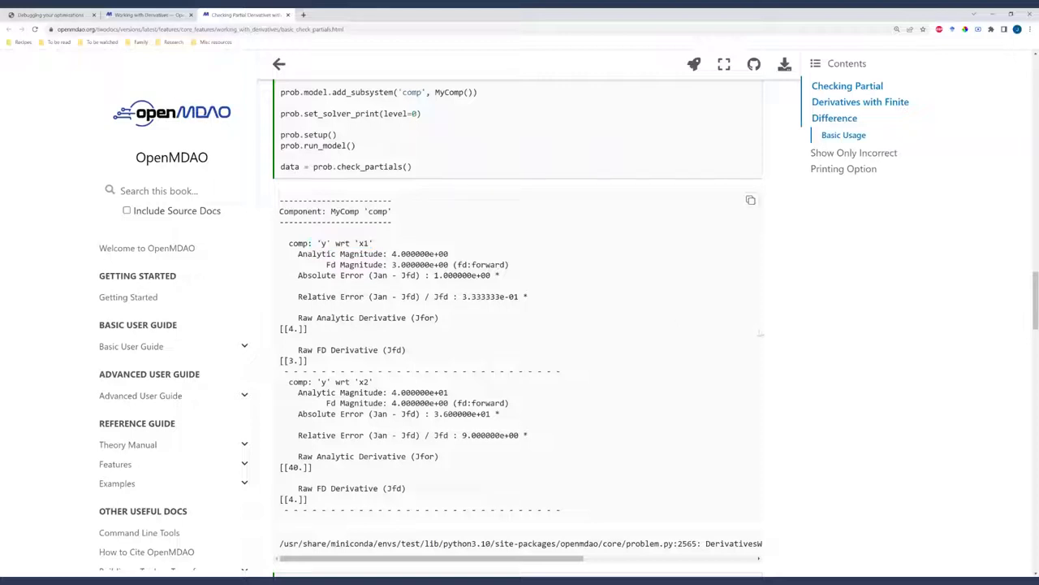
pyautogui.moveTo(877, 400)
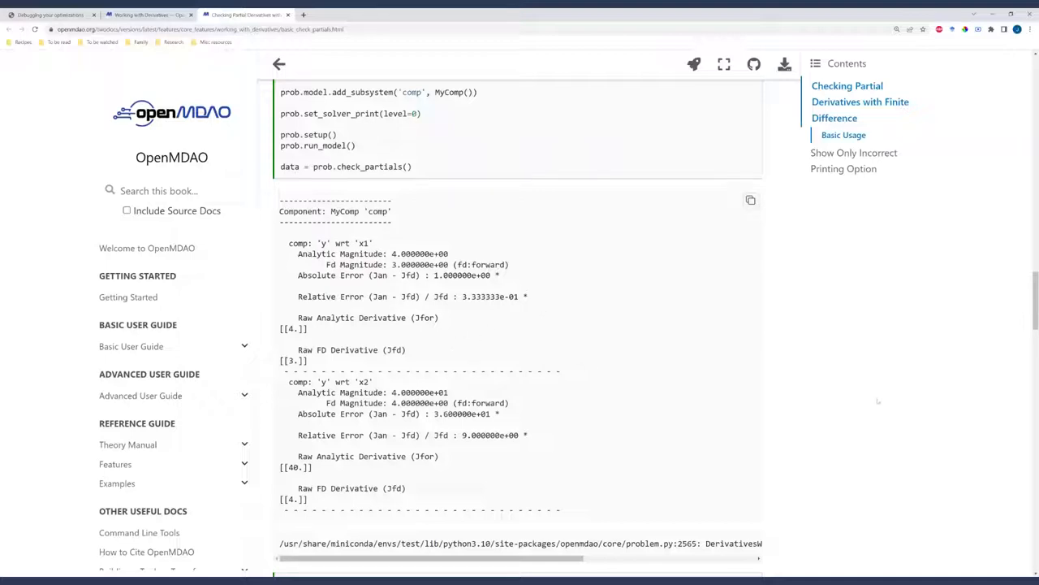
pyautogui.scroll(3)
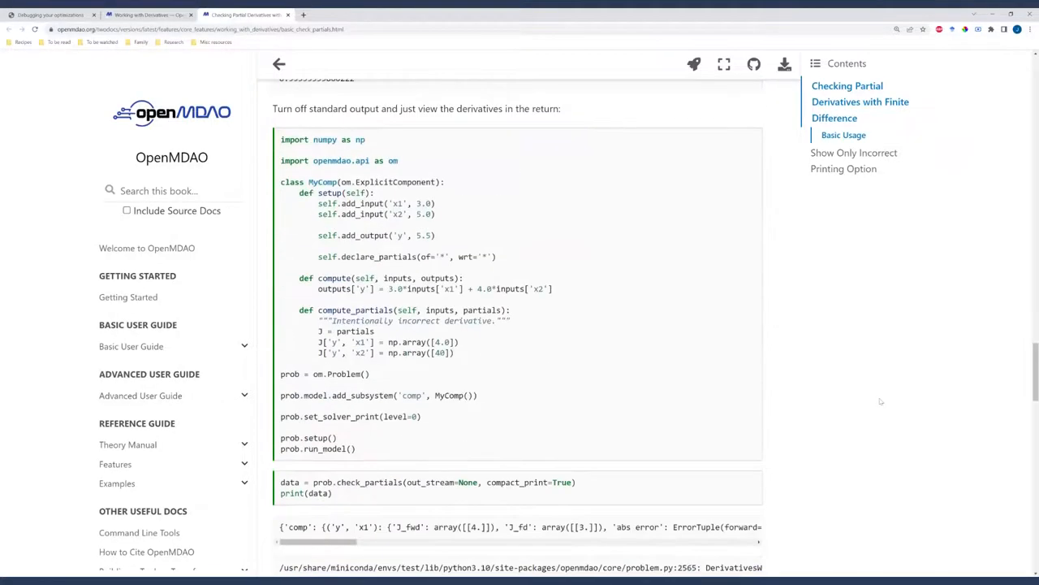
# - Bring the Show Only Incorrect Printing Option example and its reduced output into view
pyautogui.scroll(-3)
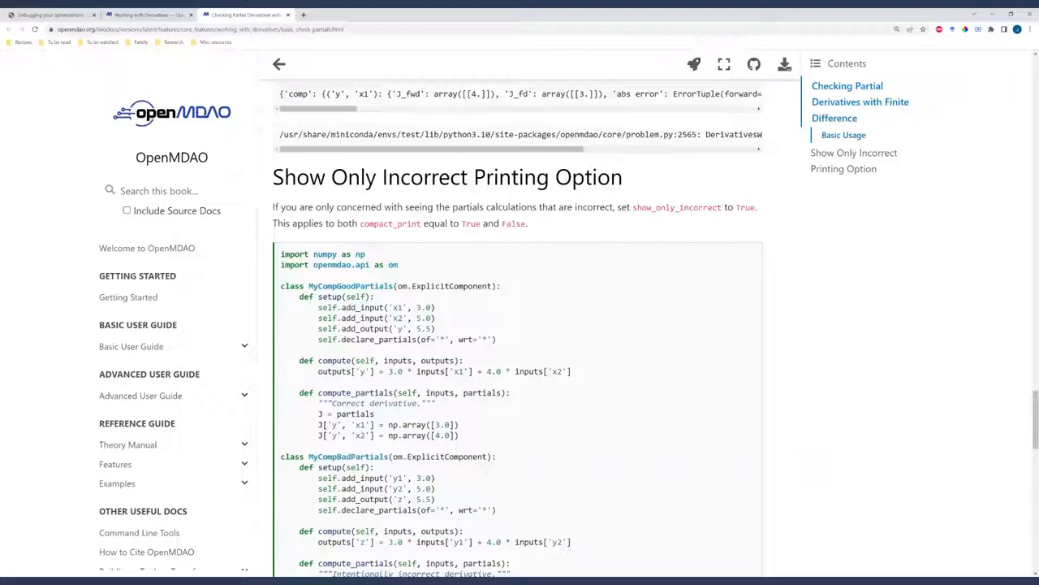
pyautogui.scroll(-3)
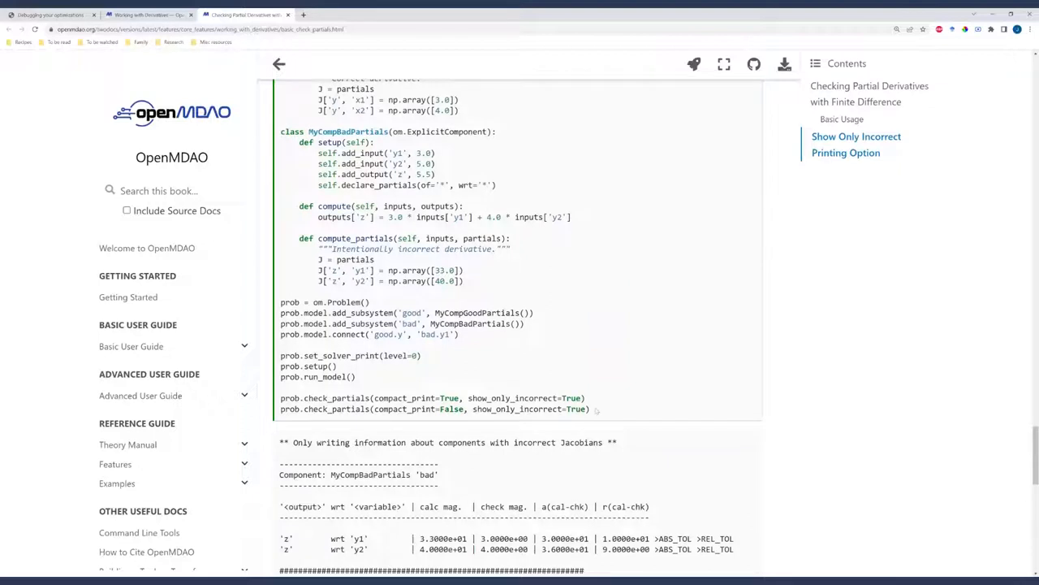
pyautogui.scroll(-3)
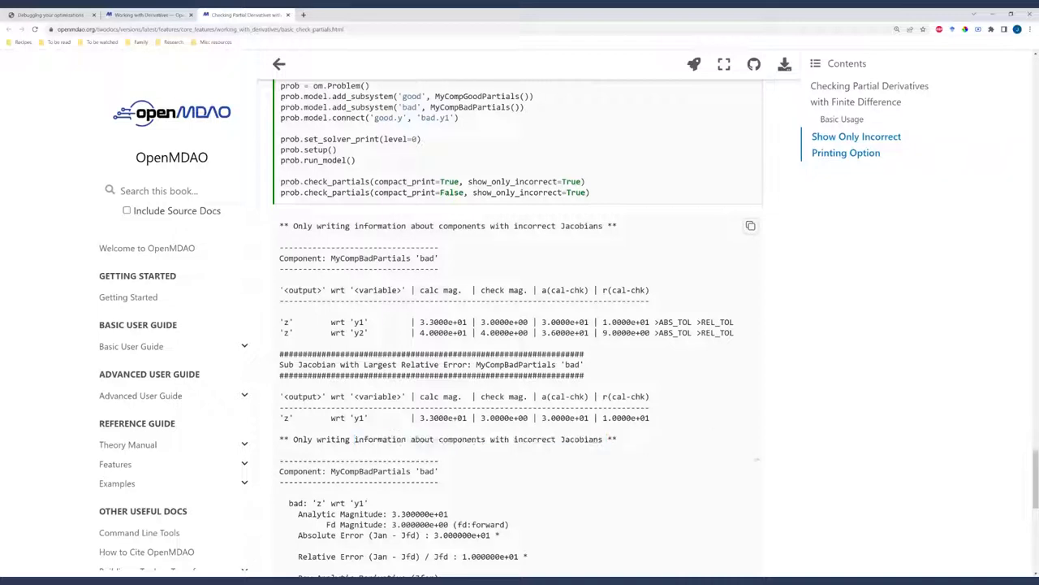
pyautogui.moveTo(747, 453)
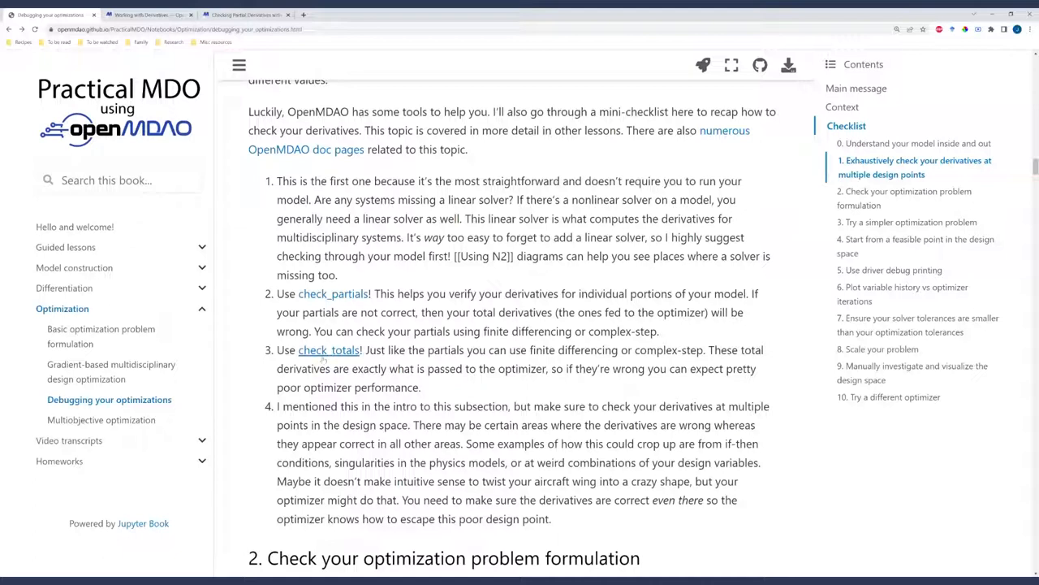
# - Open the check_totals link to OpenMDAO's Checking Total Derivatives page in a new tab
pyautogui.click(328, 350)
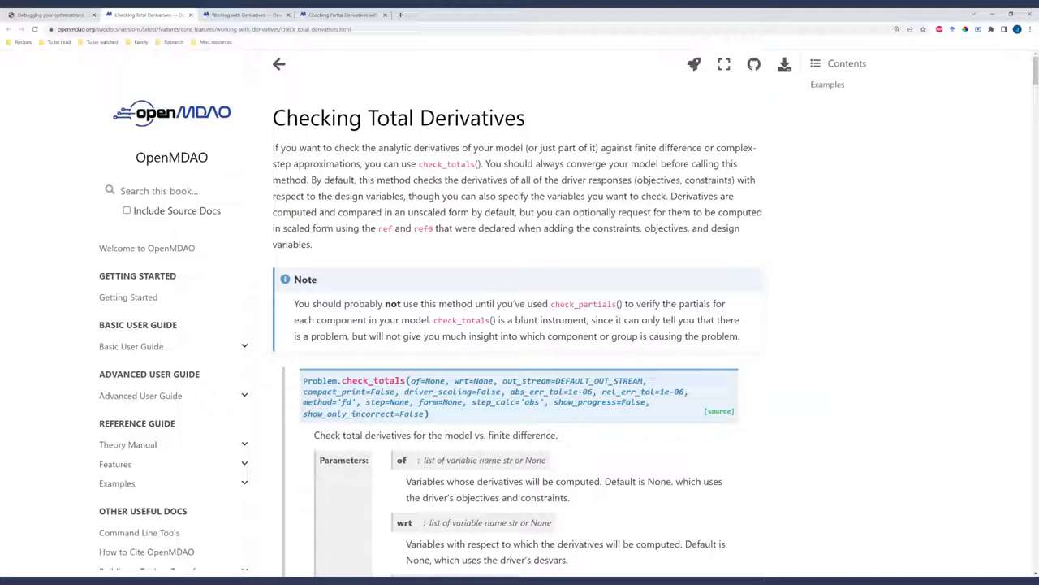
# - Highlight the note about running check_partials before check_totals, then return to the checklist tab
pyautogui.moveTo(375, 304); pyautogui.dragTo(635, 304)
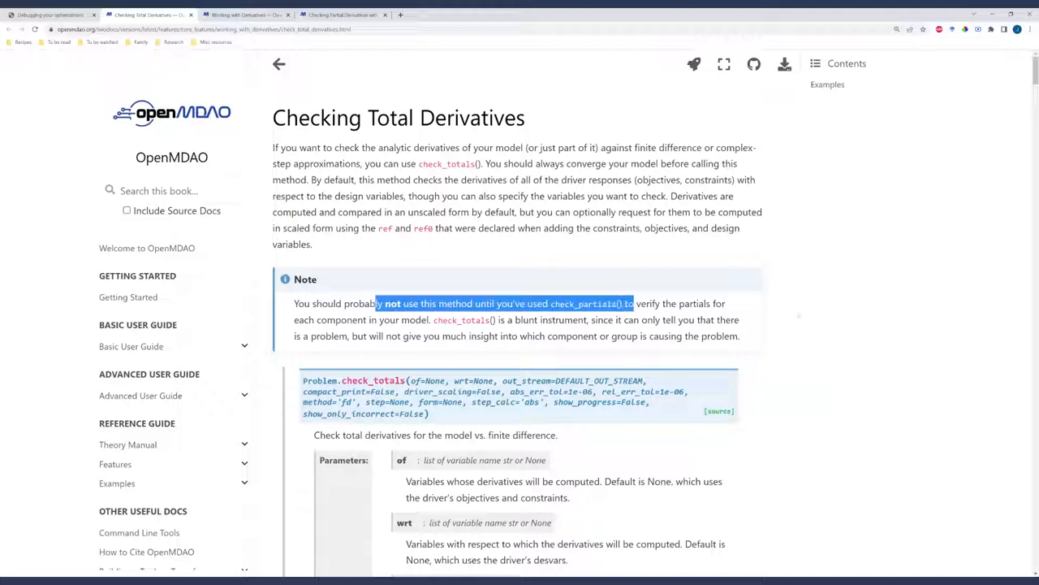
pyautogui.click(799, 315)
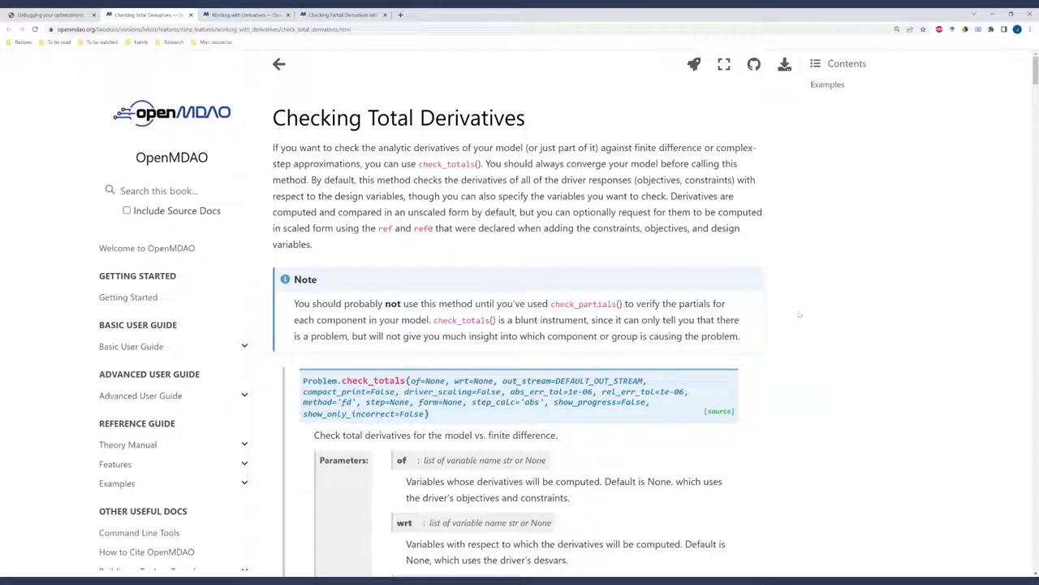
pyautogui.moveTo(799, 316)
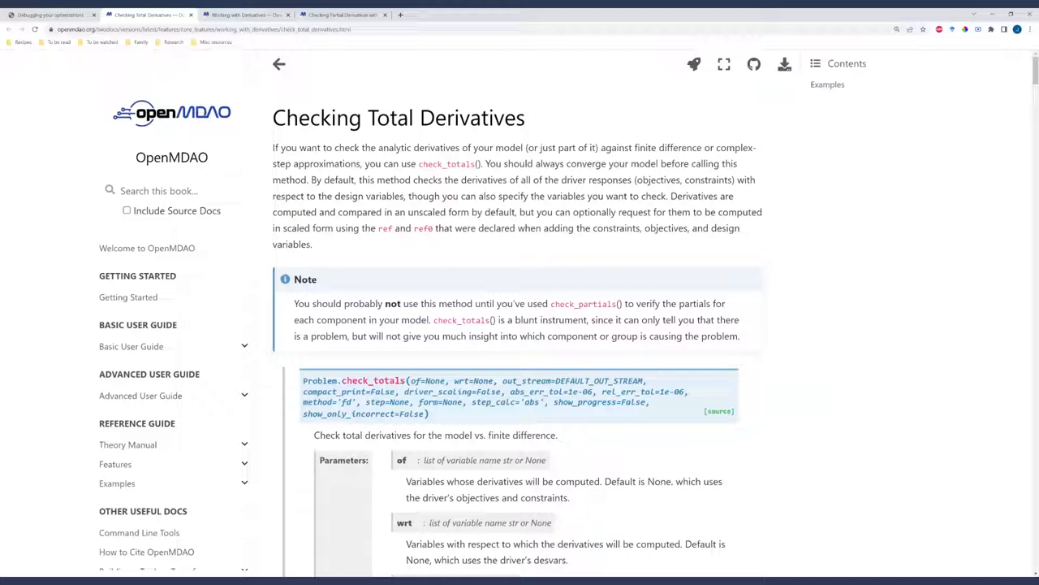
pyautogui.click(48, 15)
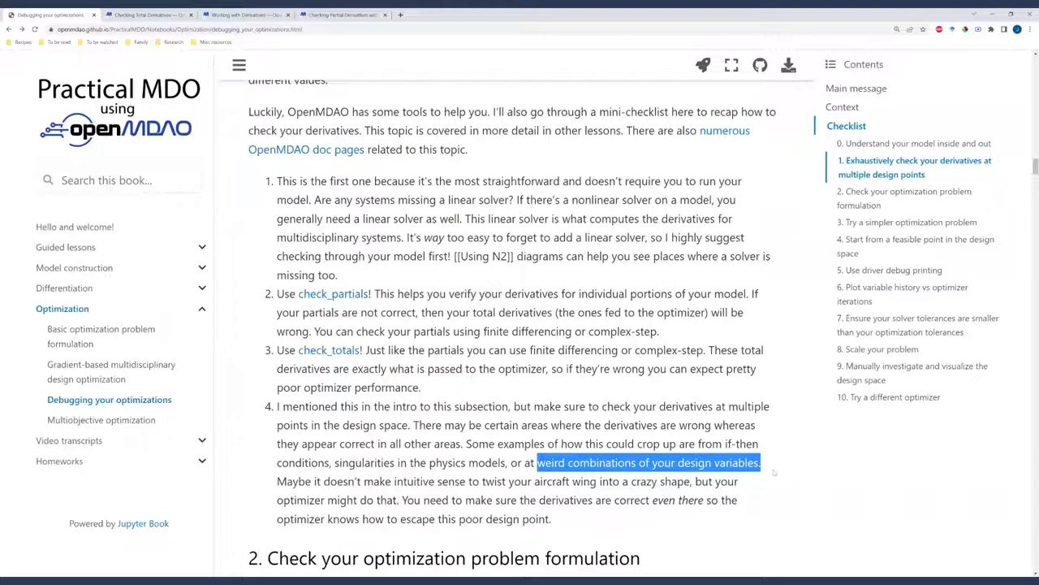
pyautogui.moveTo(773, 473)
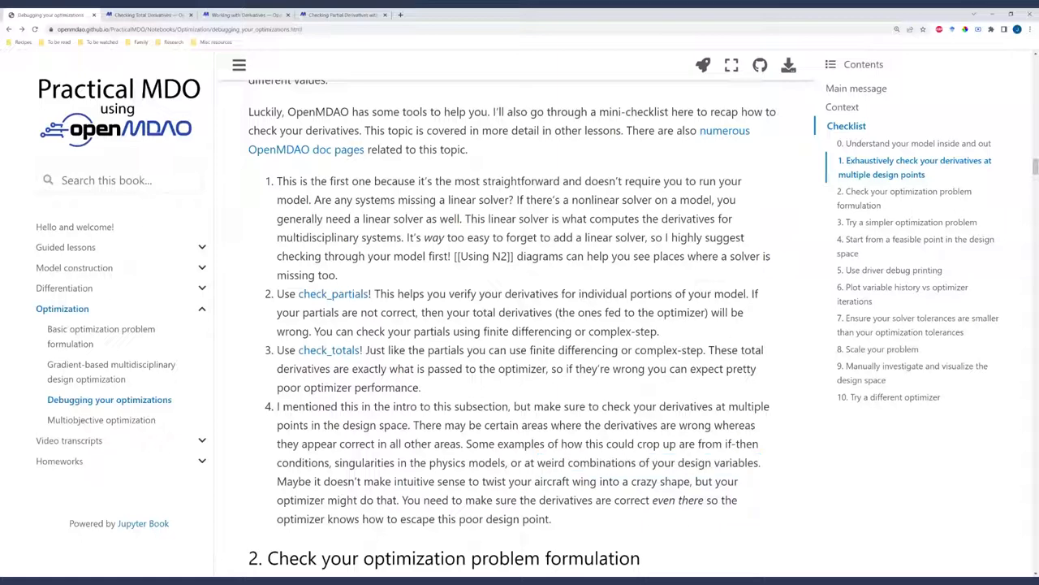
pyautogui.moveTo(653, 500); pyautogui.dragTo(551, 520)
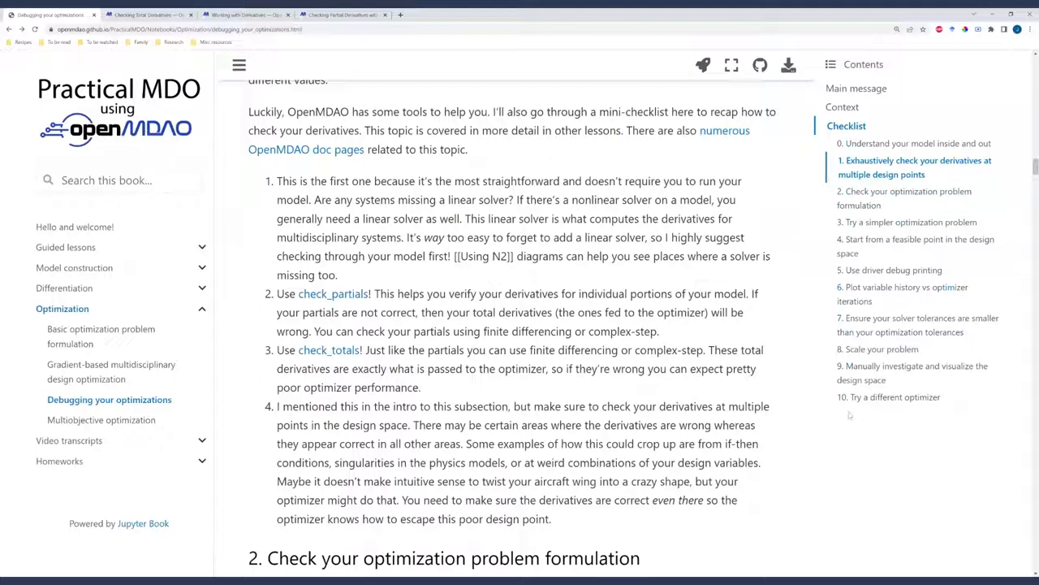
pyautogui.moveTo(851, 414)
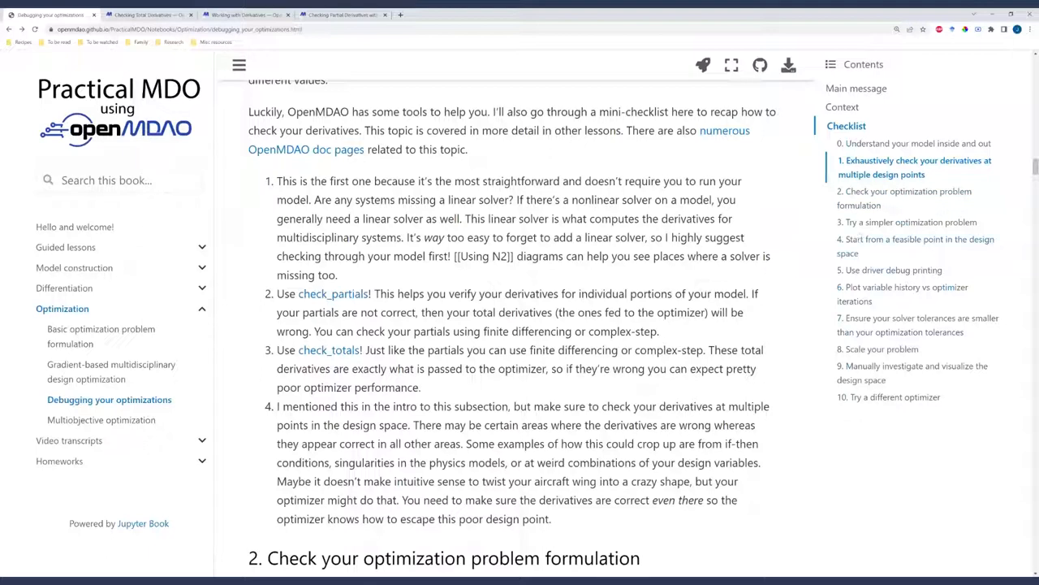